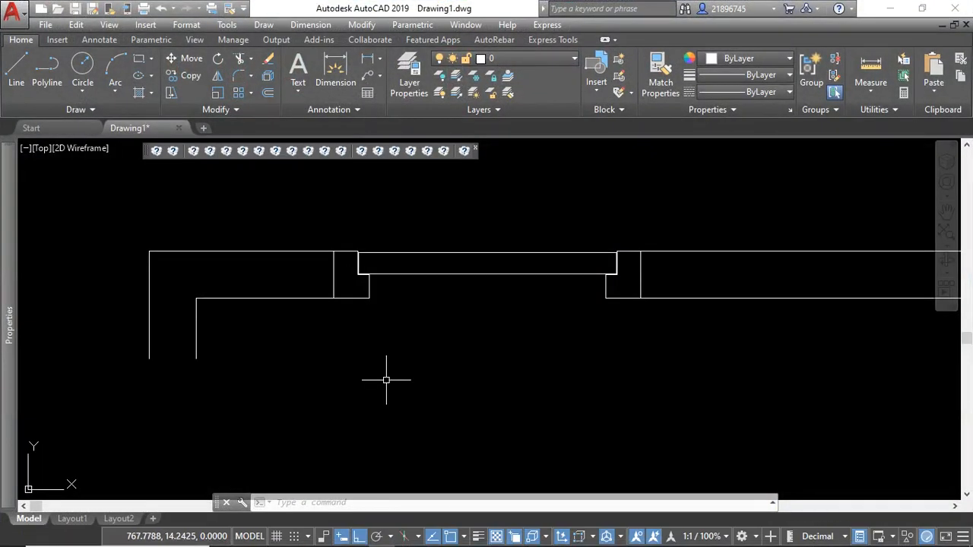
pyautogui.moveTo(397, 374)
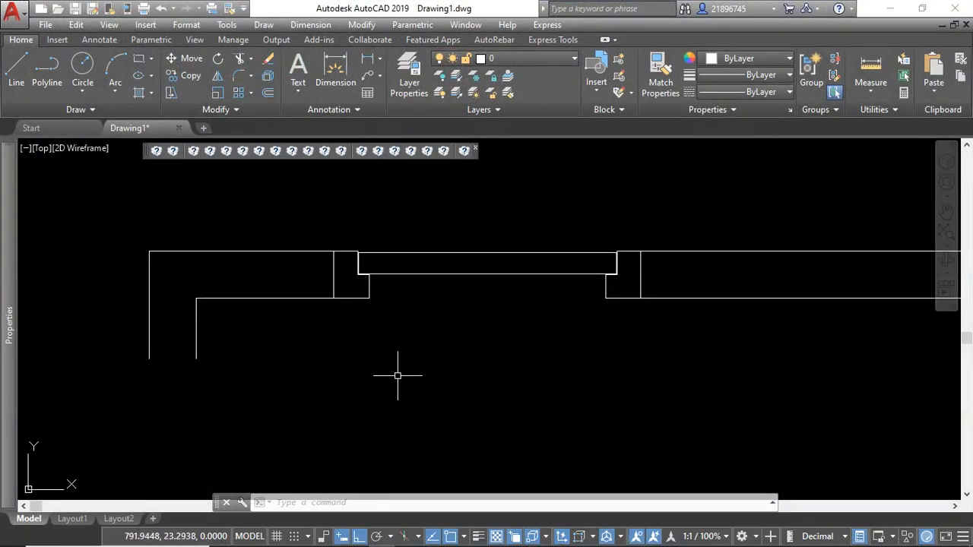
pyautogui.moveTo(403, 375)
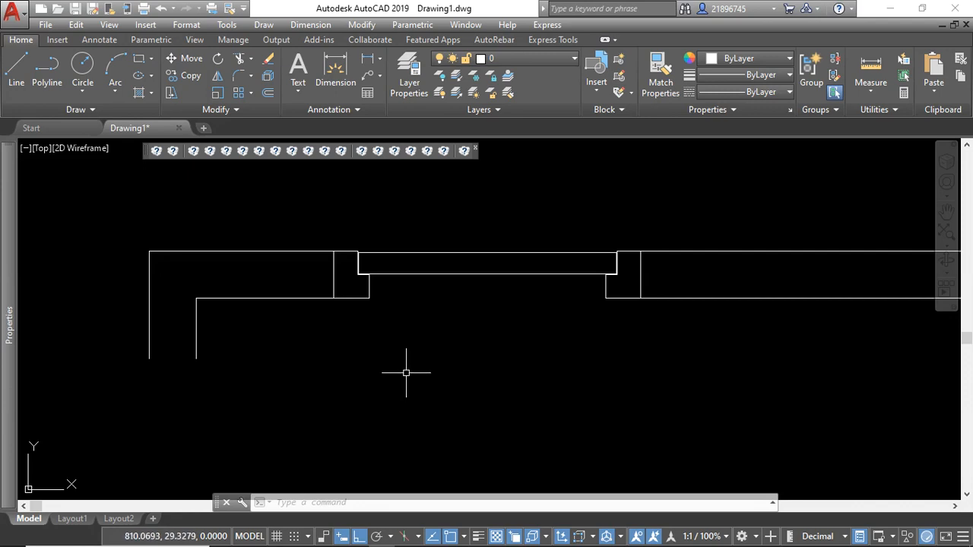
pyautogui.moveTo(419, 369)
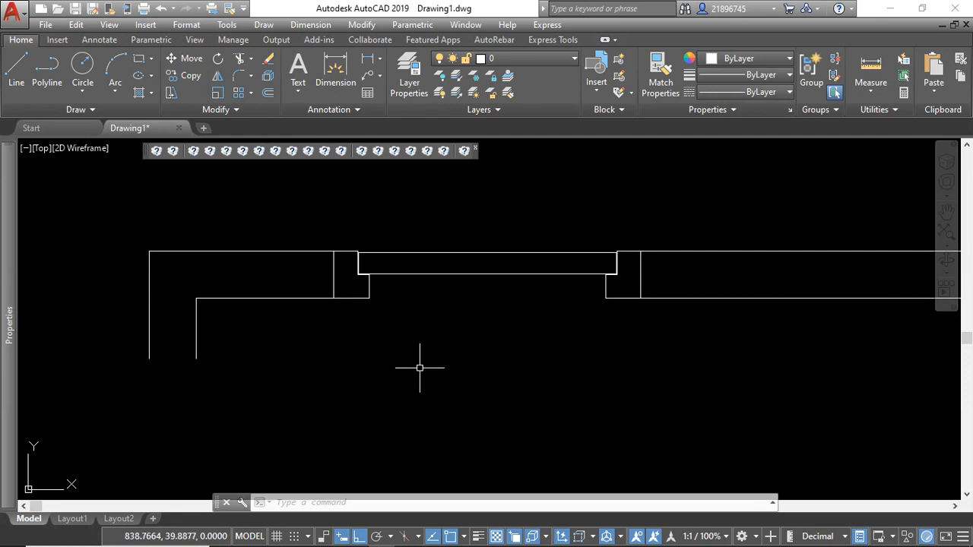
pyautogui.moveTo(486, 359)
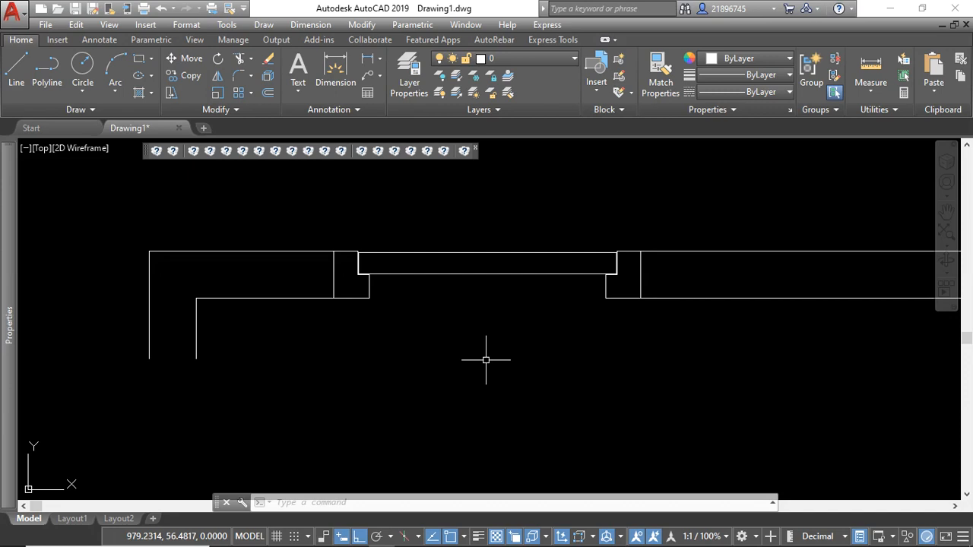
pyautogui.moveTo(507, 355)
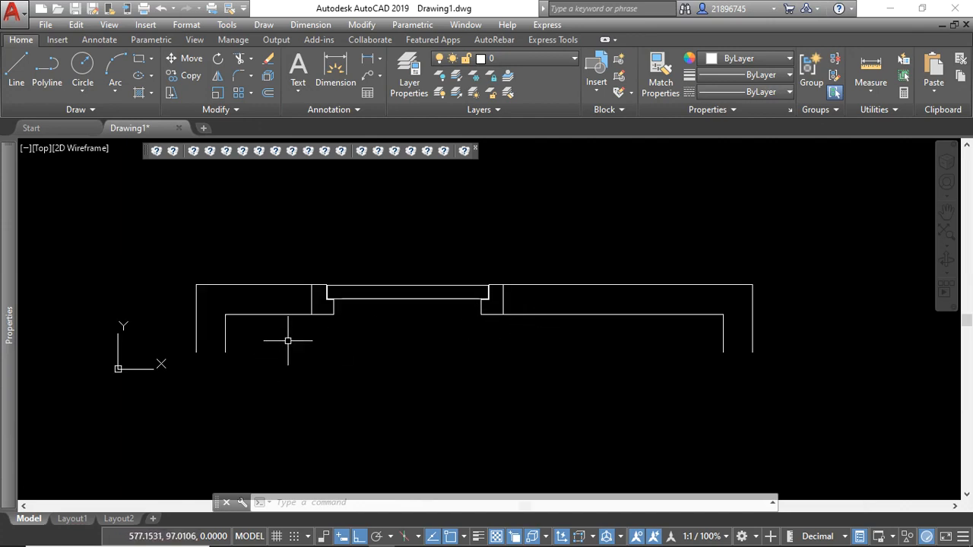
# Make the three door polylines a block named Door, with its base point picked at the opening.
pyautogui.click(287, 308)
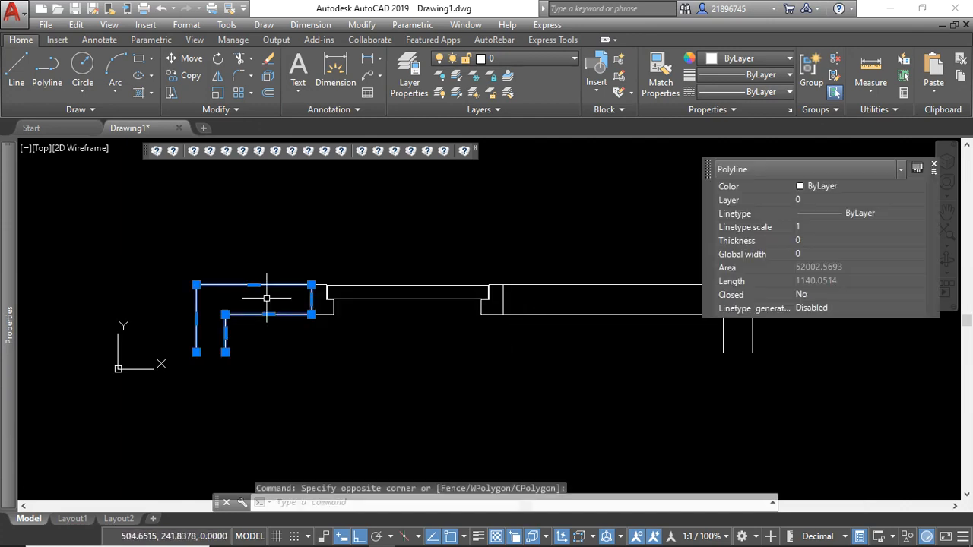
pyautogui.press('Escape')
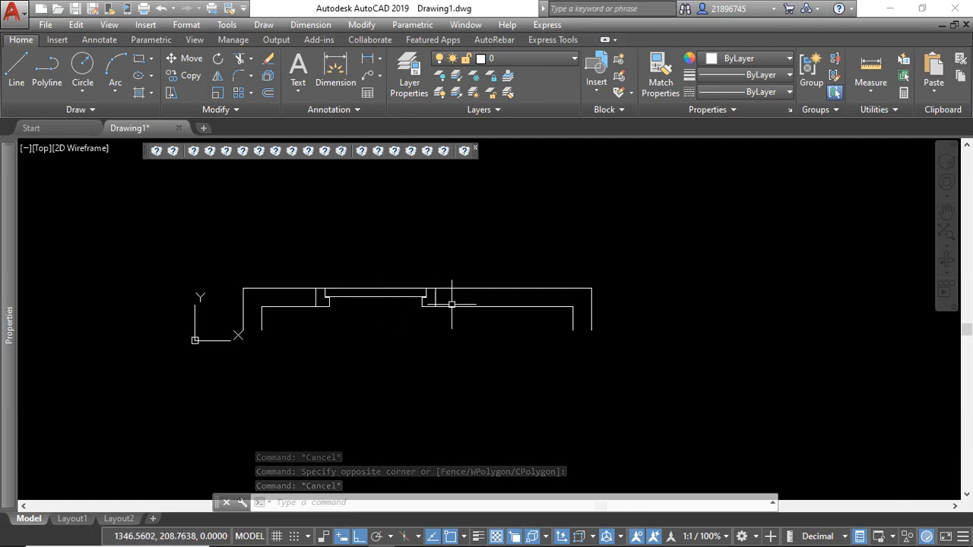
pyautogui.moveTo(596, 371)
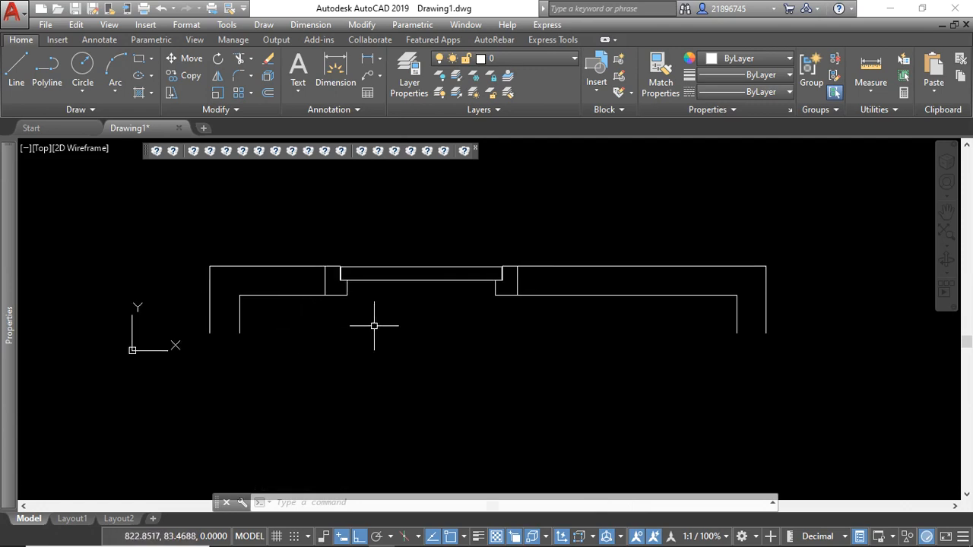
pyautogui.moveTo(458, 302)
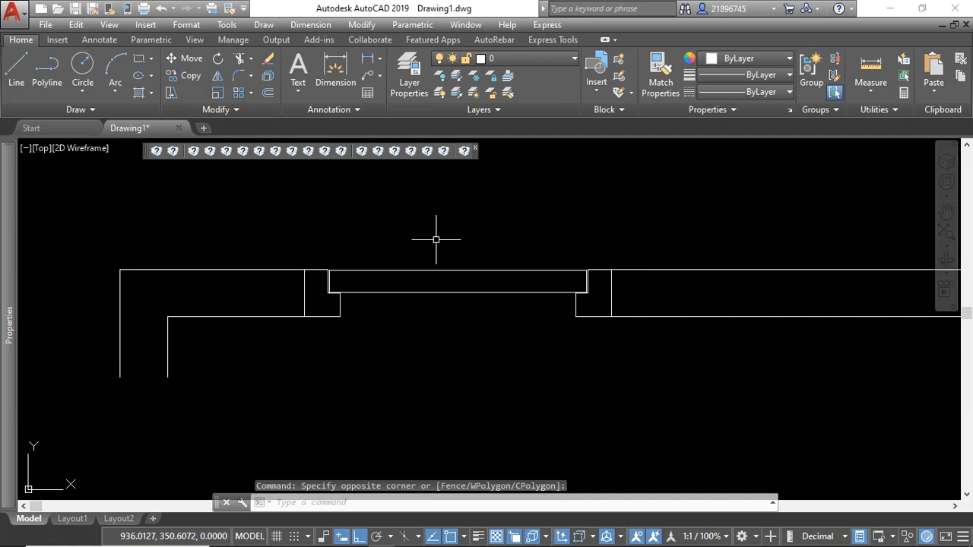
pyautogui.moveTo(439, 240)
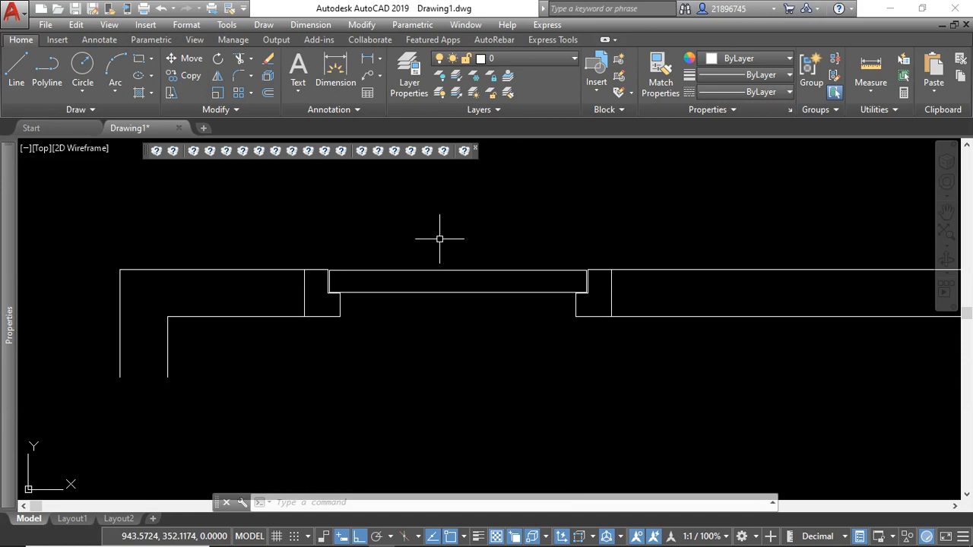
pyautogui.moveTo(456, 245)
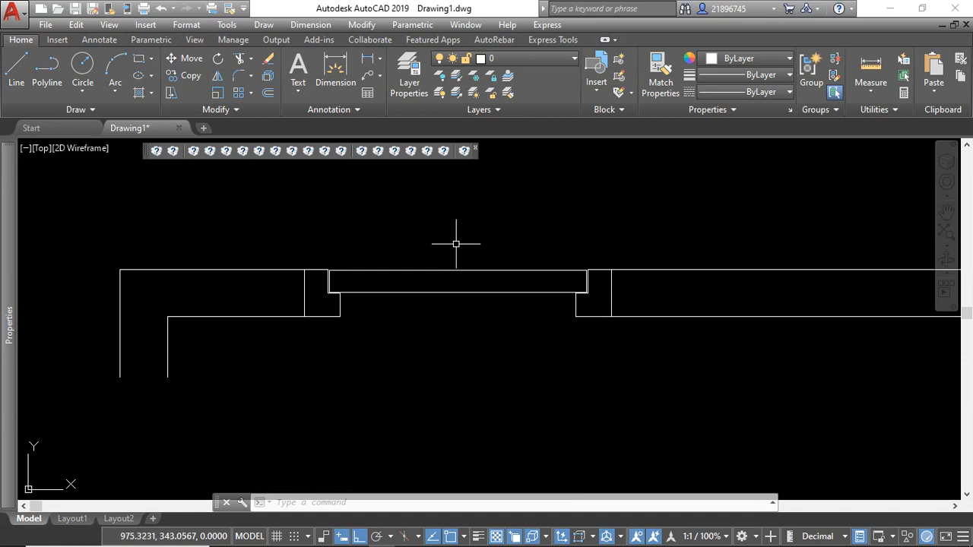
pyautogui.moveTo(463, 253)
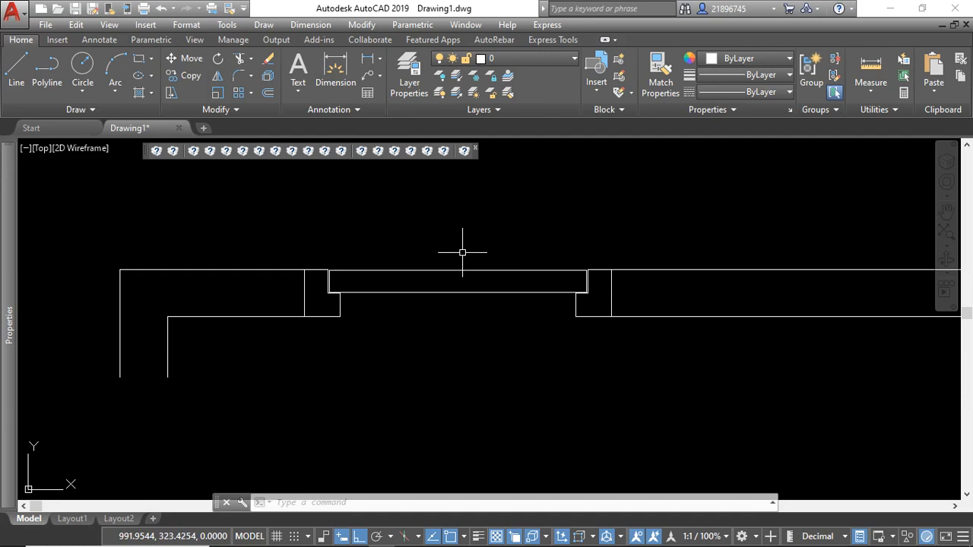
pyautogui.moveTo(548, 219)
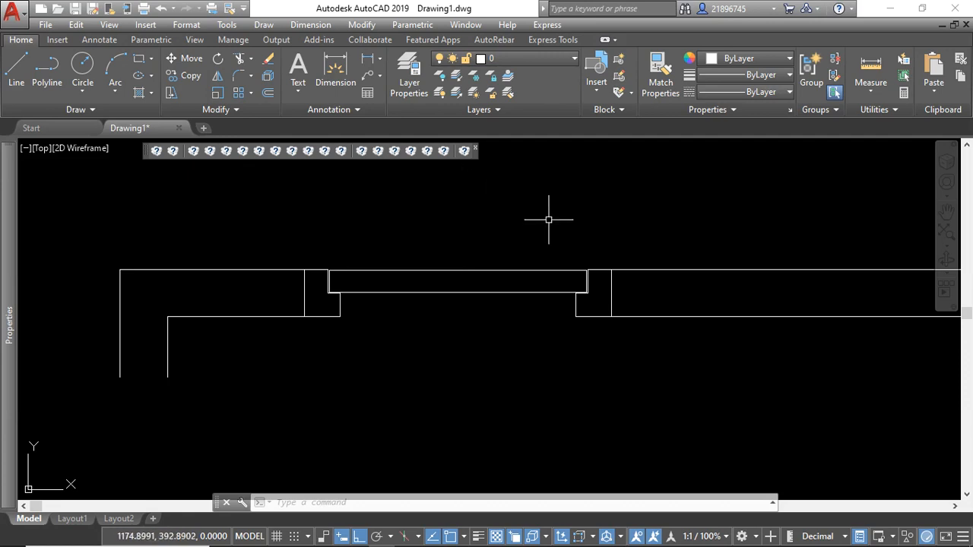
pyautogui.moveTo(591, 228)
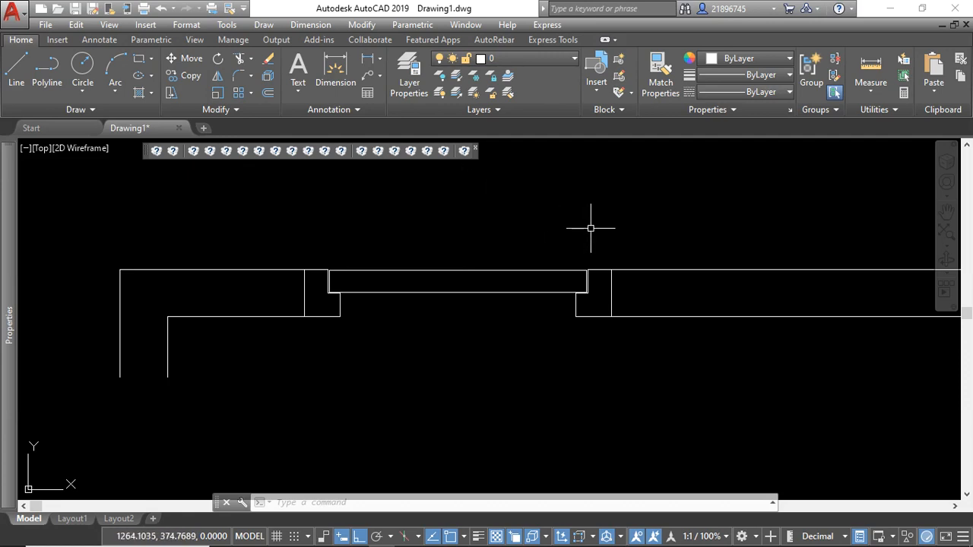
pyautogui.moveTo(533, 462)
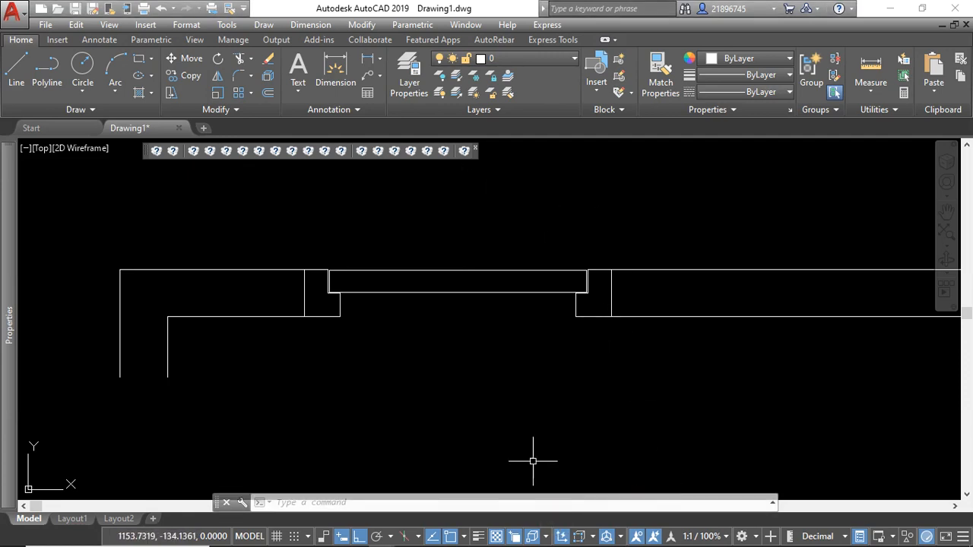
pyautogui.moveTo(594, 241)
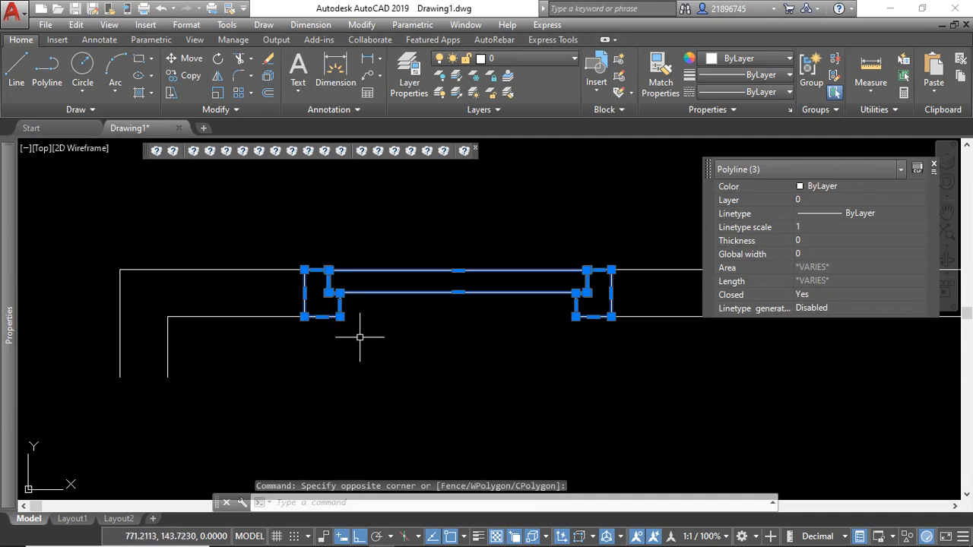
pyautogui.moveTo(368, 331)
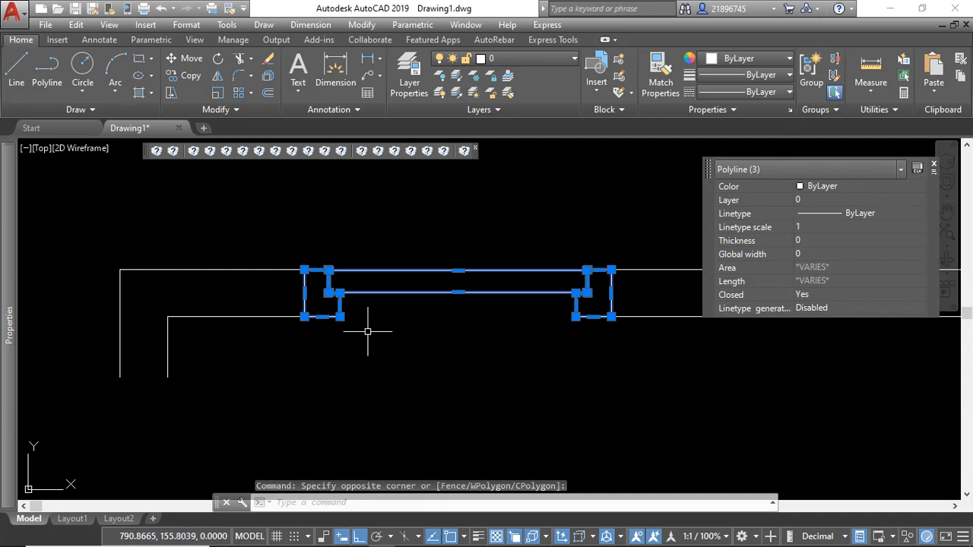
pyautogui.write('BLOCK')
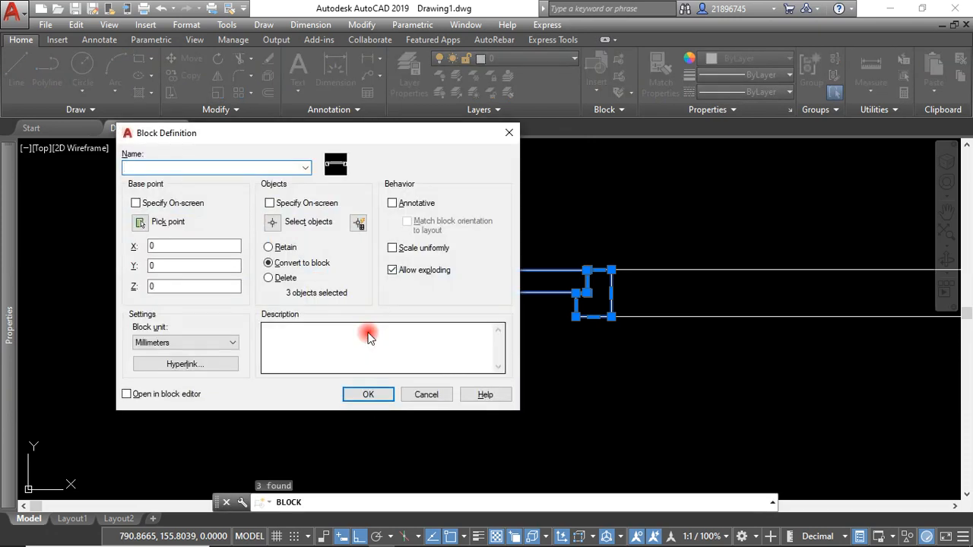
pyautogui.click(216, 167)
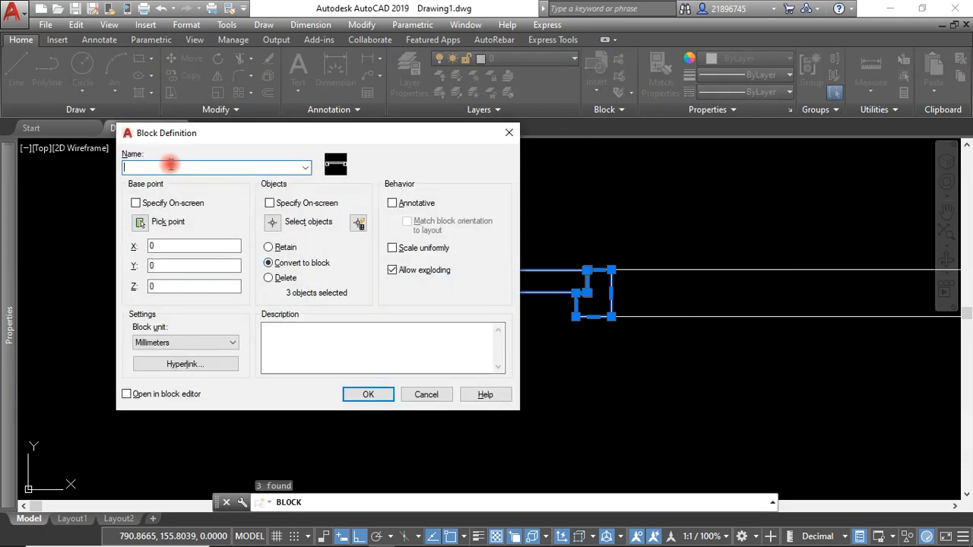
pyautogui.write('Door')
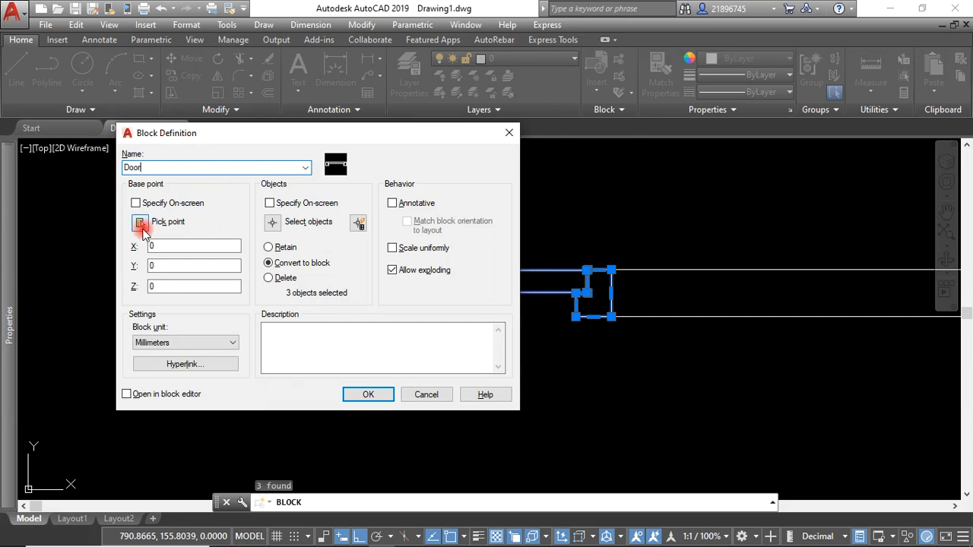
pyautogui.click(140, 221)
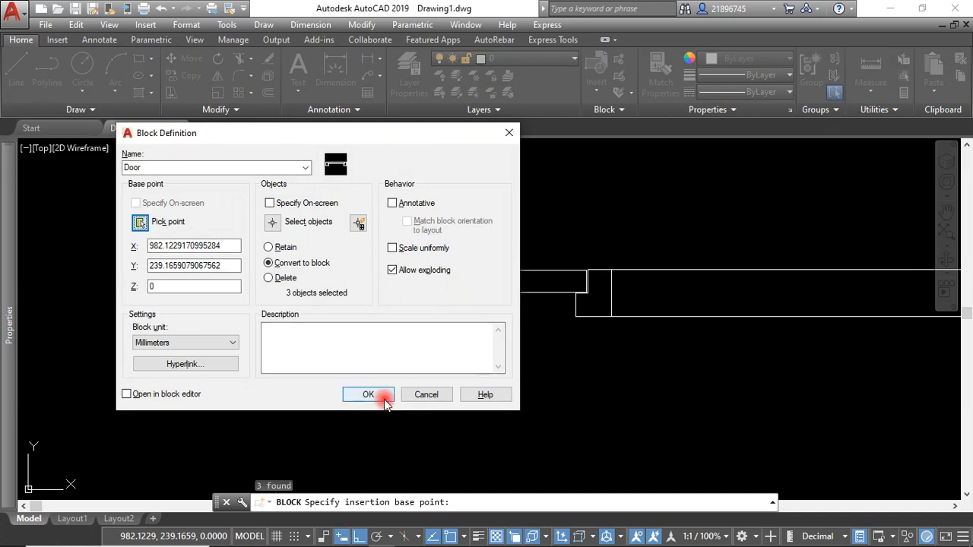
pyautogui.click(368, 394)
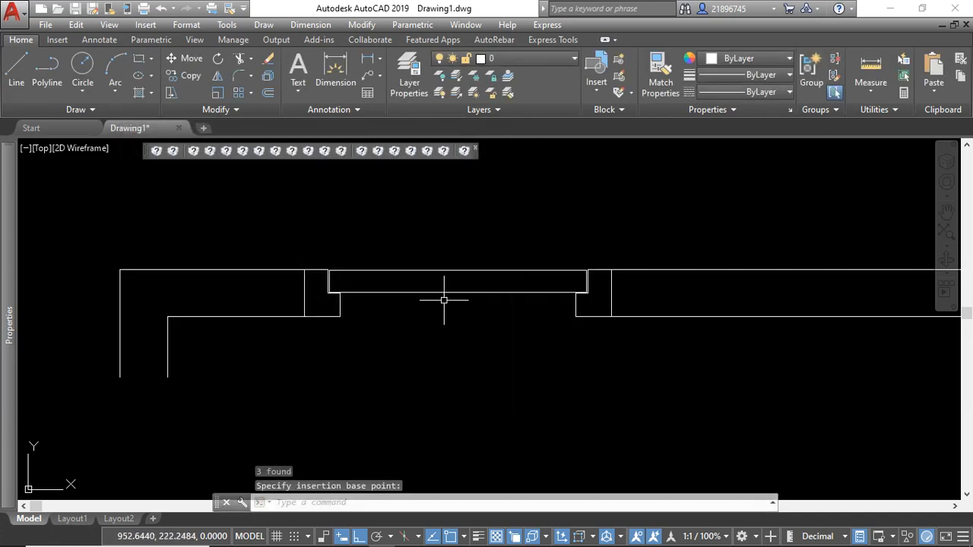
pyautogui.click(456, 293)
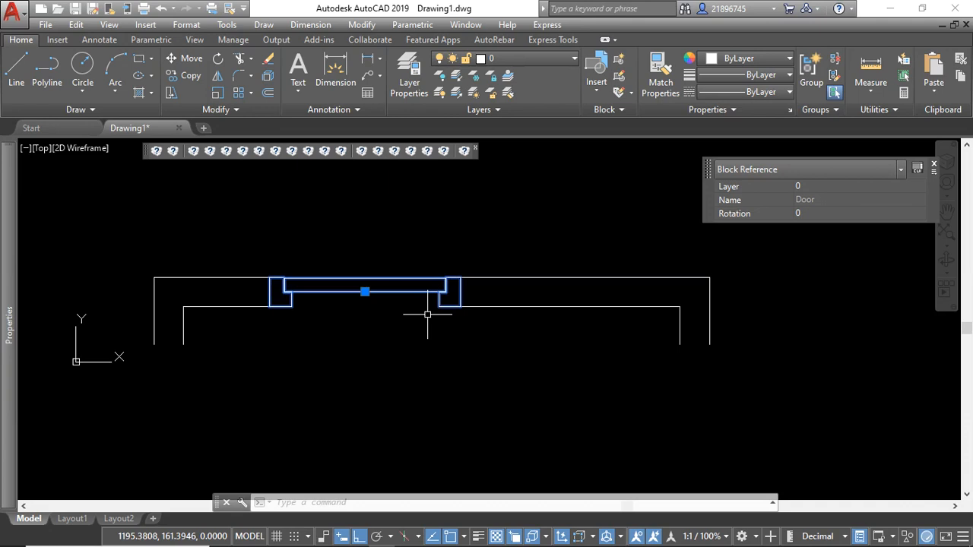
pyautogui.moveTo(429, 314)
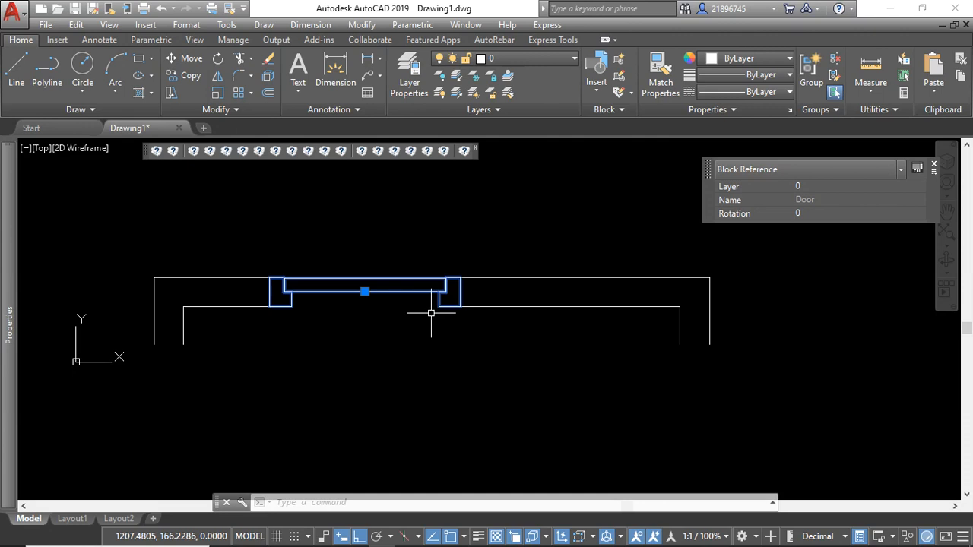
pyautogui.moveTo(371, 312)
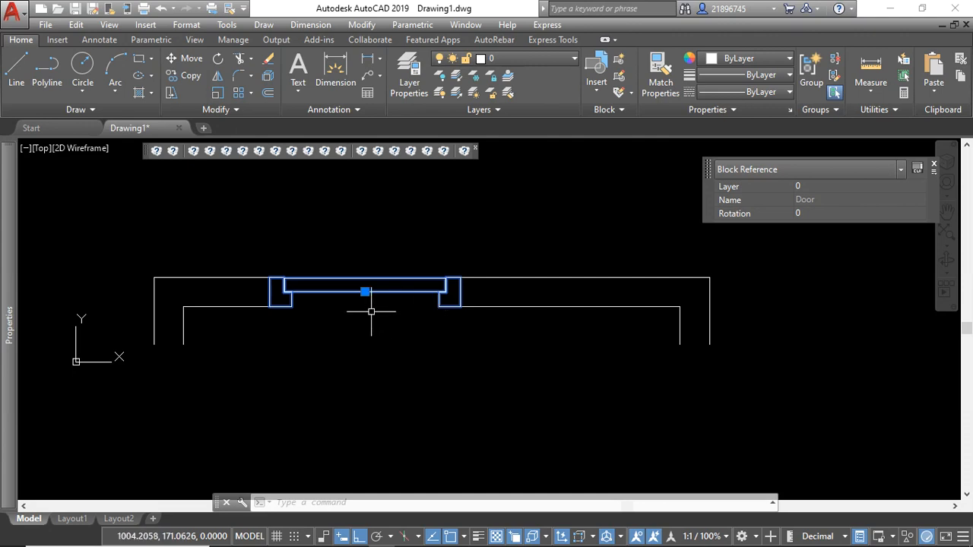
pyautogui.moveTo(434, 272)
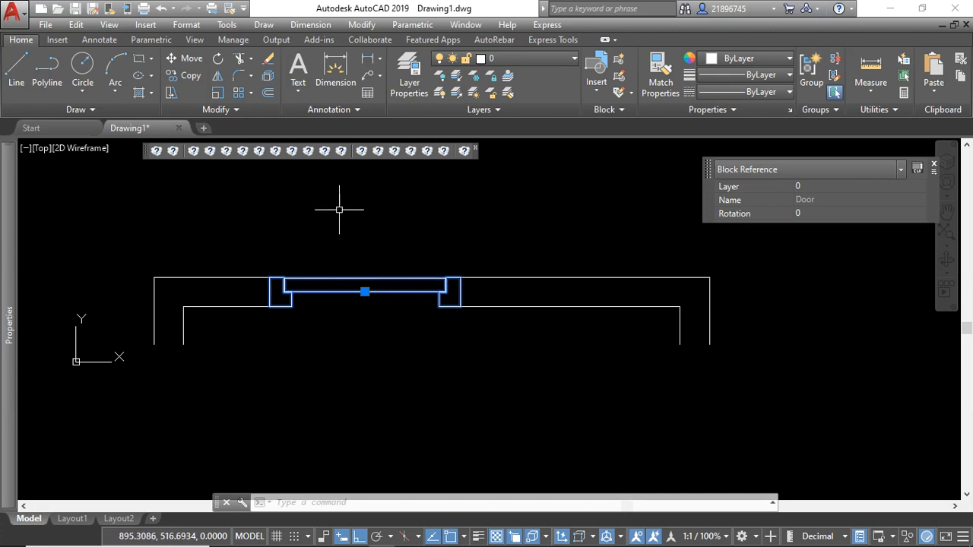
pyautogui.moveTo(394, 277)
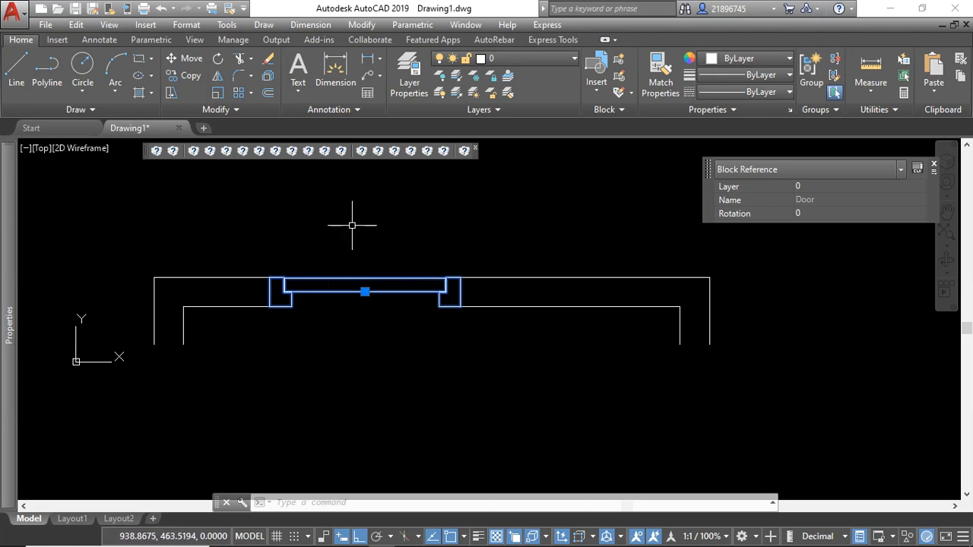
pyautogui.moveTo(360, 224)
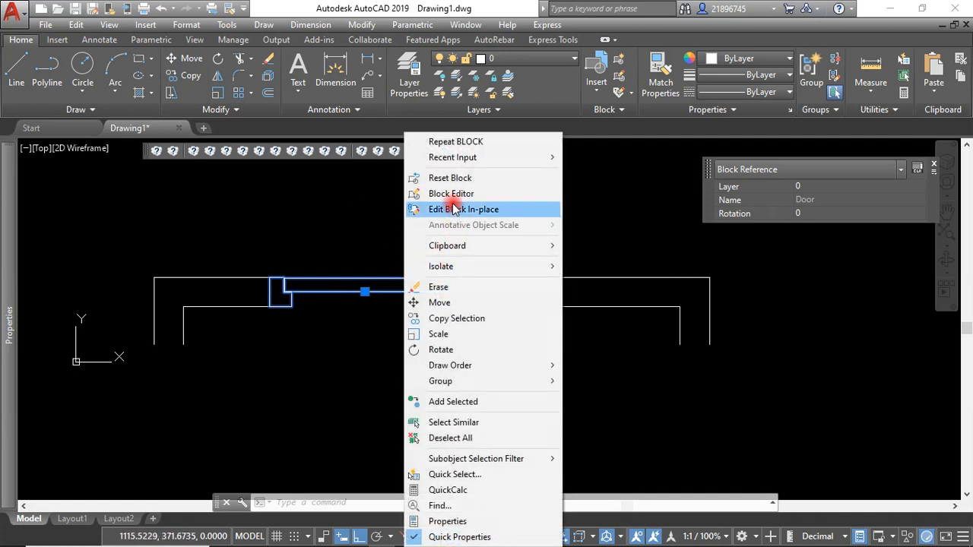
# Open the Door block reference in the Block Editor.
pyautogui.click(463, 209)
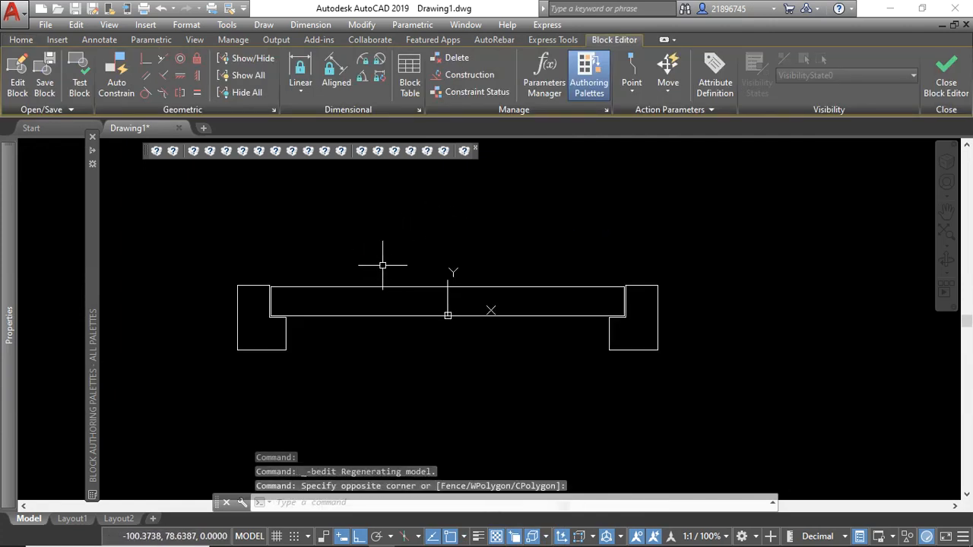
pyautogui.moveTo(388, 265)
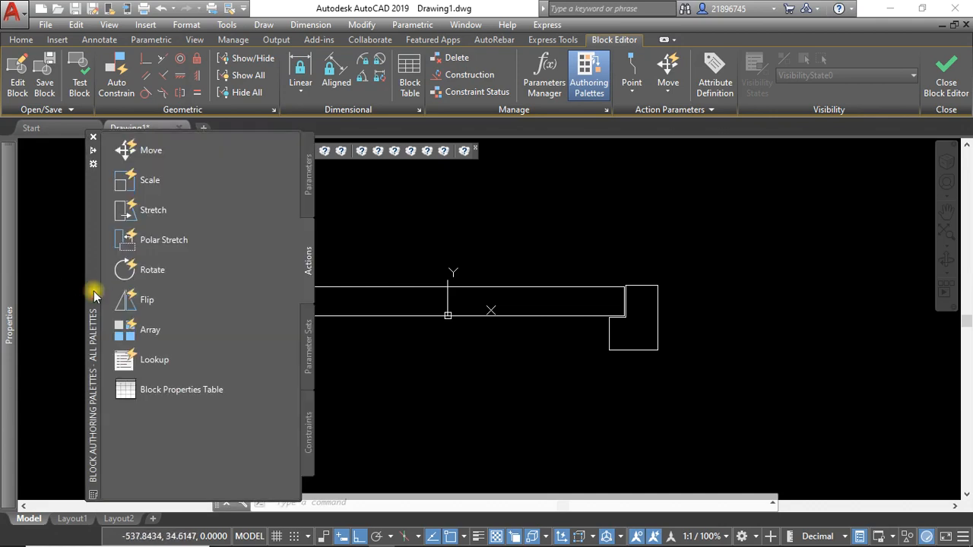
# Place a linear Distance1 parameter across the door's width and review it in Properties.
pyautogui.click(308, 175)
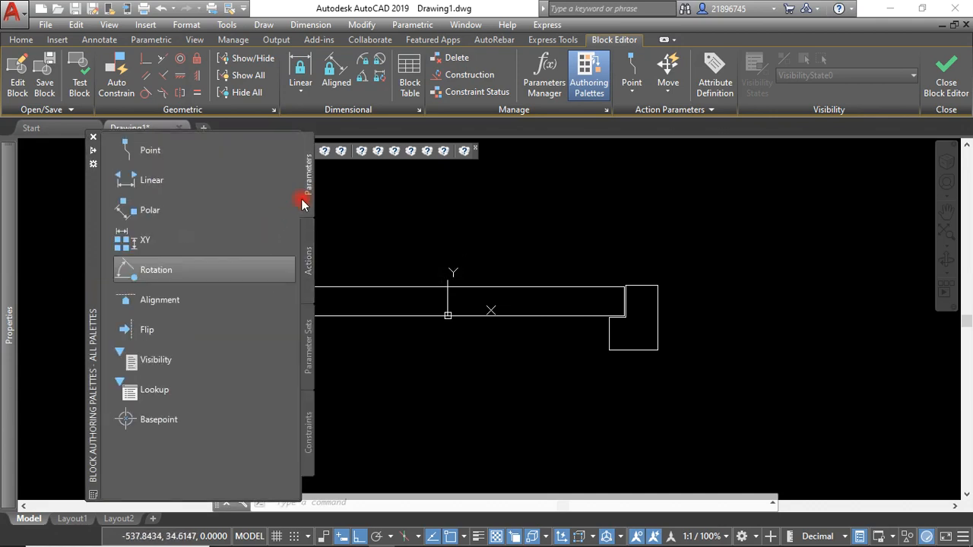
pyautogui.moveTo(152, 180)
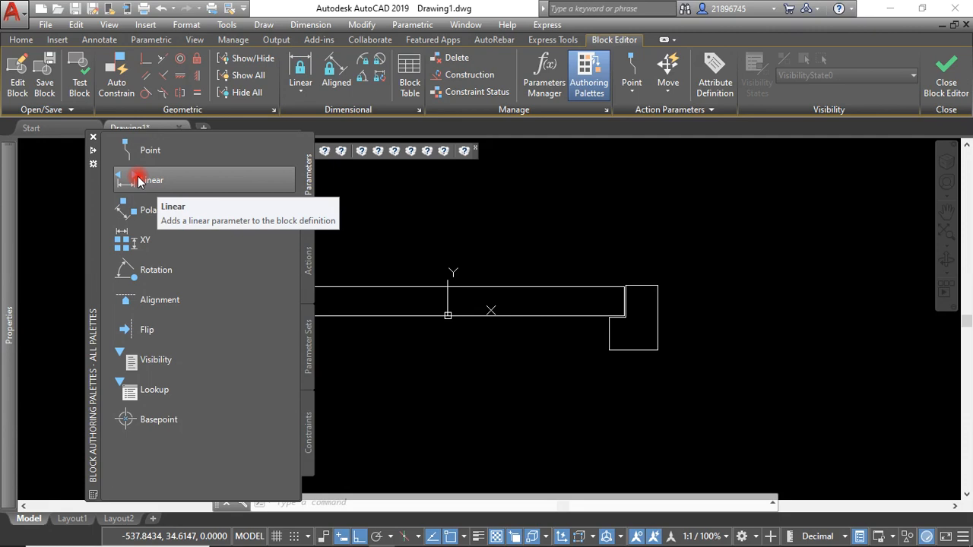
pyautogui.click(153, 180)
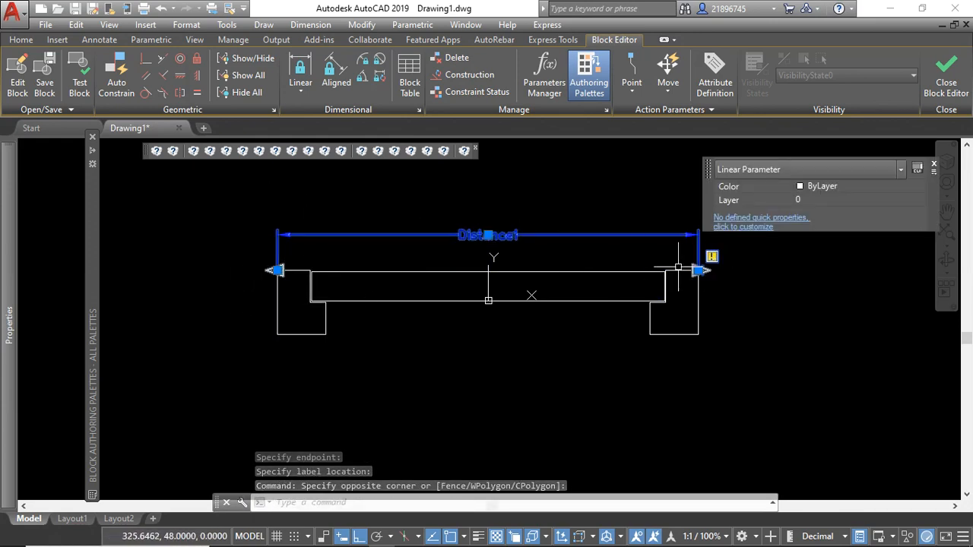
pyautogui.moveTo(332, 340)
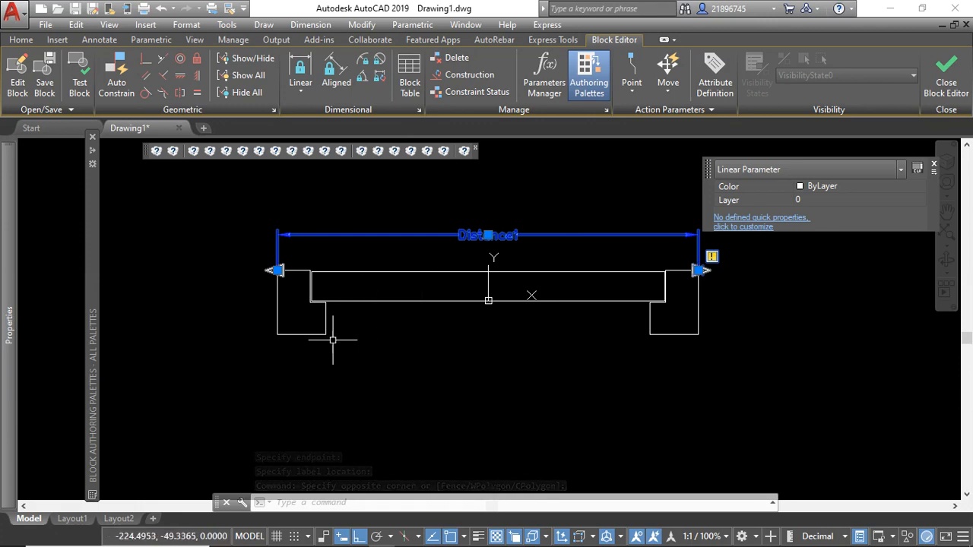
pyautogui.click(10, 327)
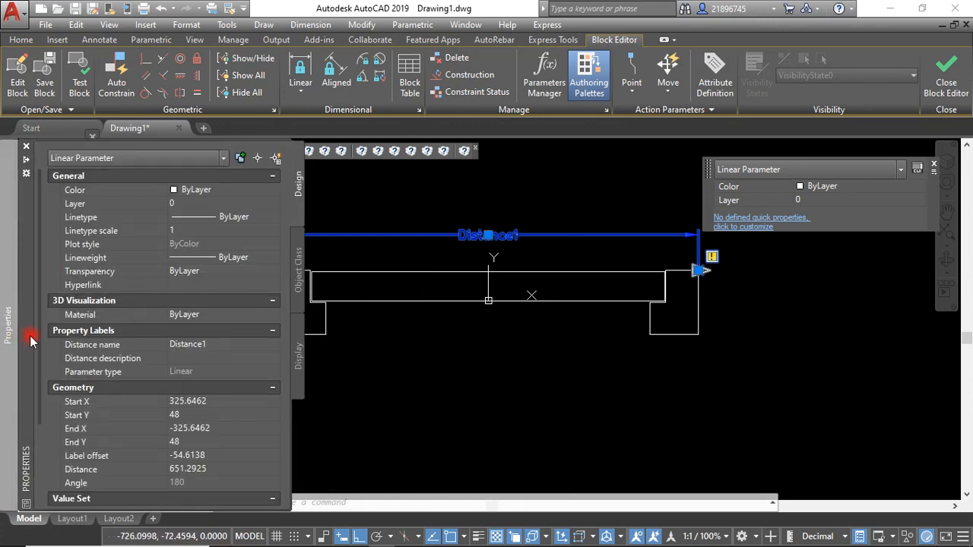
pyautogui.scroll(-3)
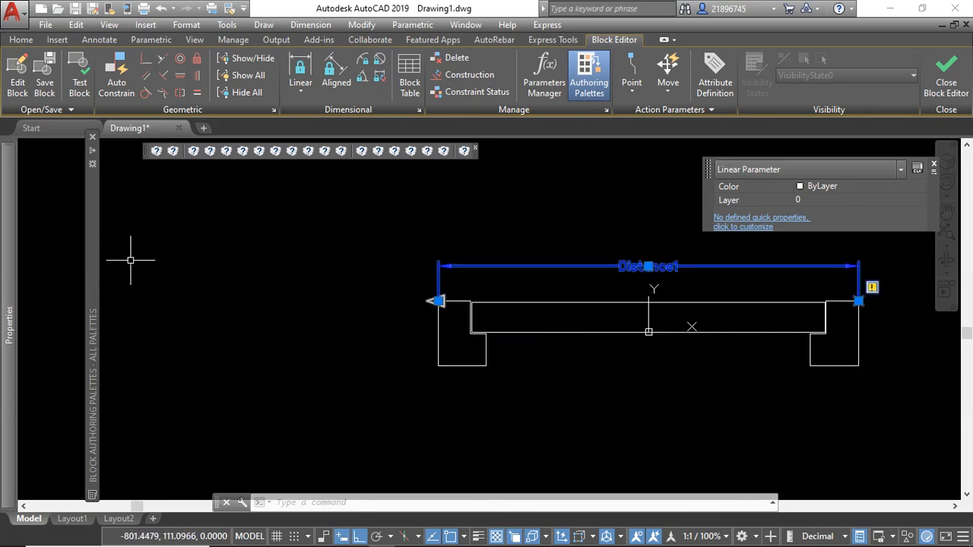
# Attach a stretch action to Distance1, framing and selecting the door's left-end geometry.
pyautogui.click(308, 259)
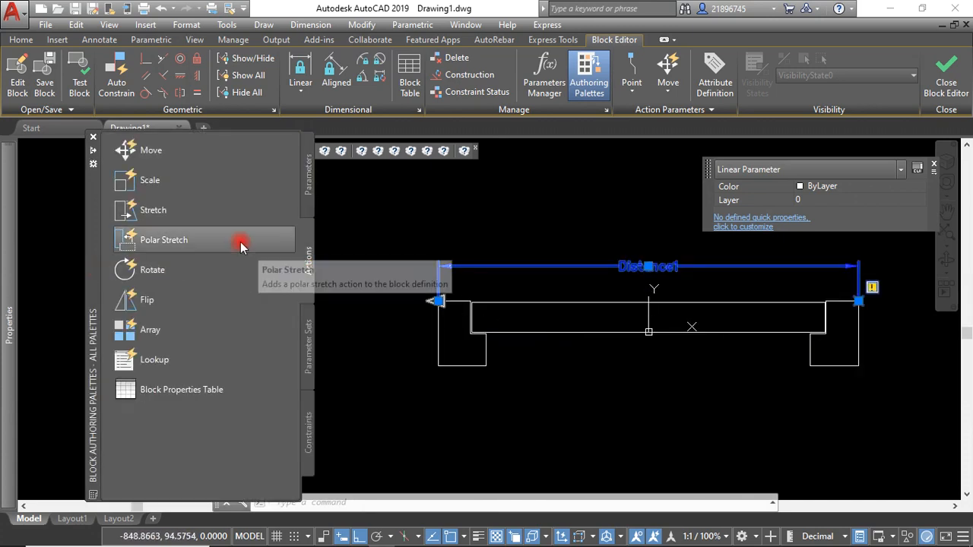
pyautogui.moveTo(153, 209)
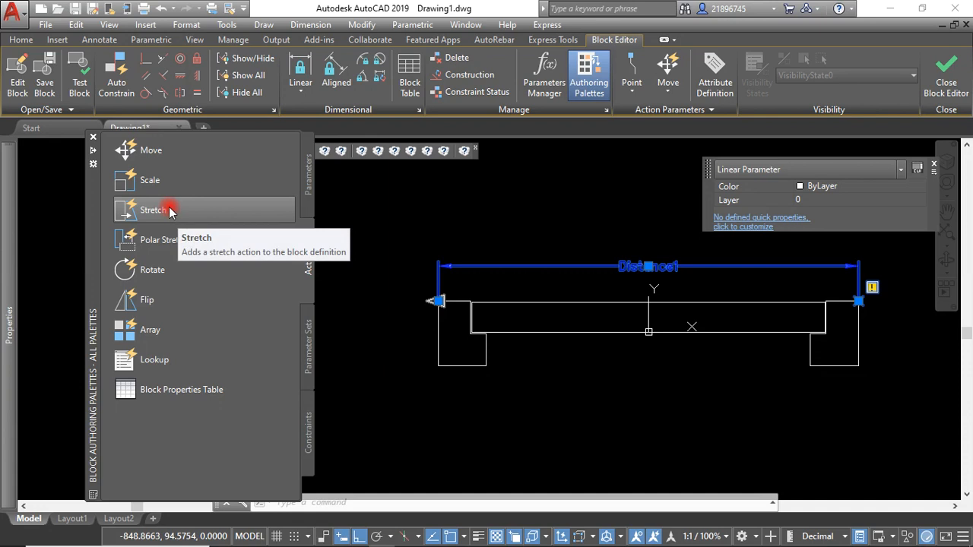
pyautogui.click(154, 210)
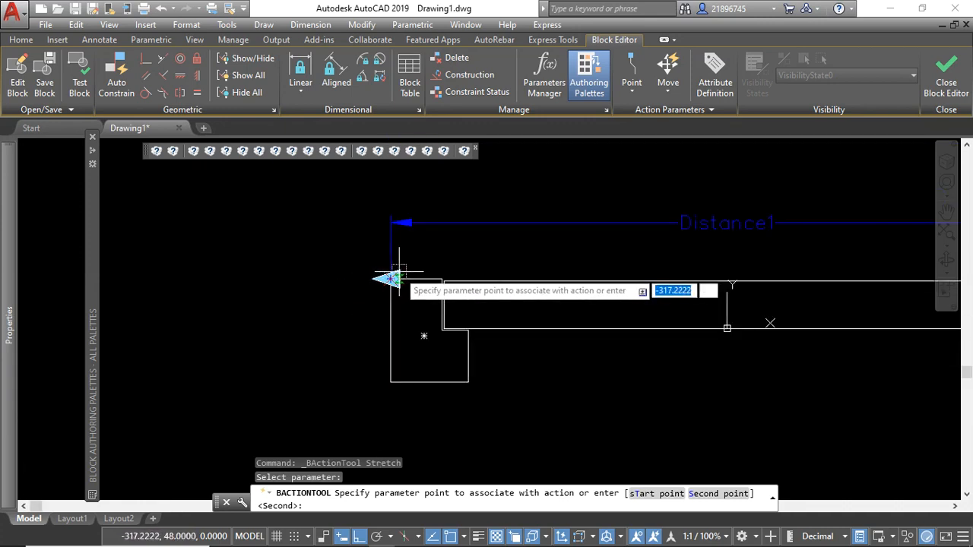
pyautogui.moveTo(320, 272)
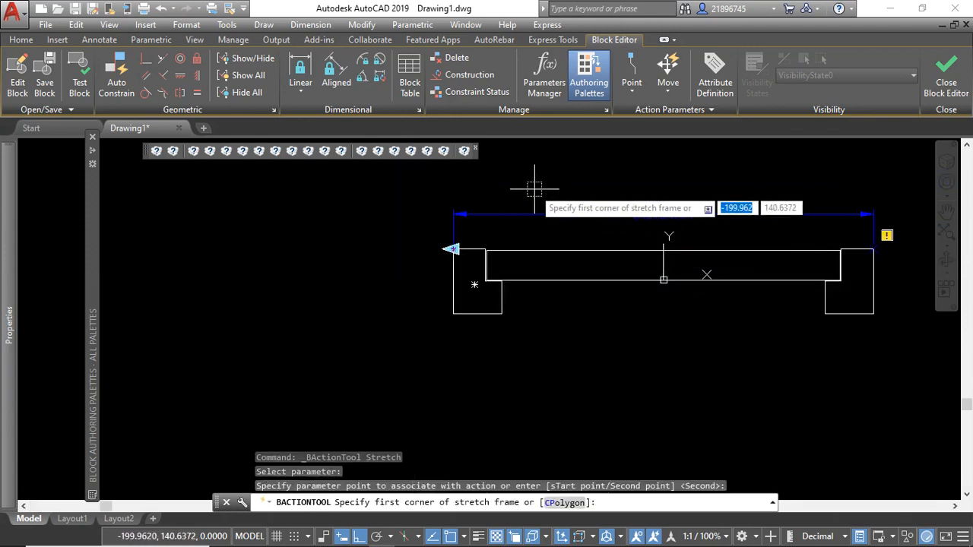
pyautogui.click(535, 188)
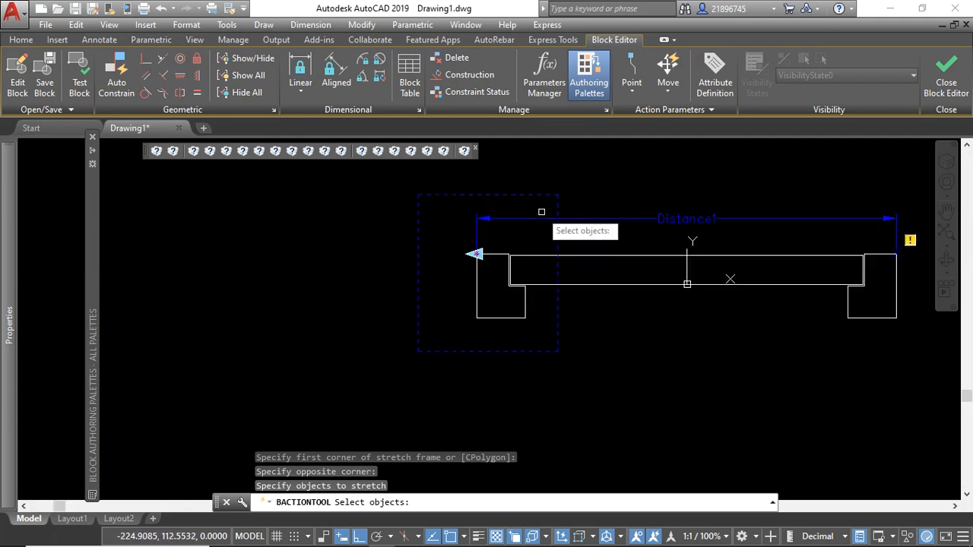
pyautogui.moveTo(541, 211); pyautogui.dragTo(459, 323)
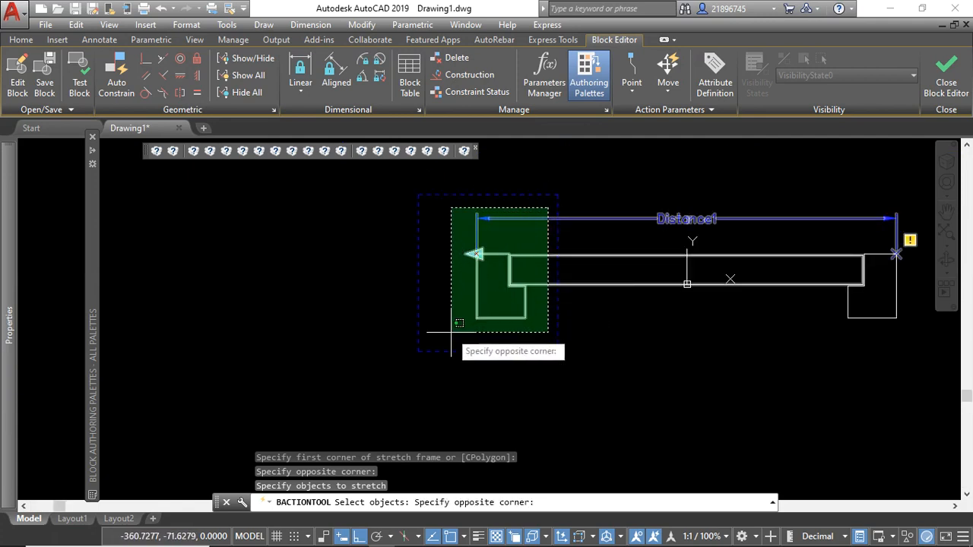
pyautogui.click(444, 334)
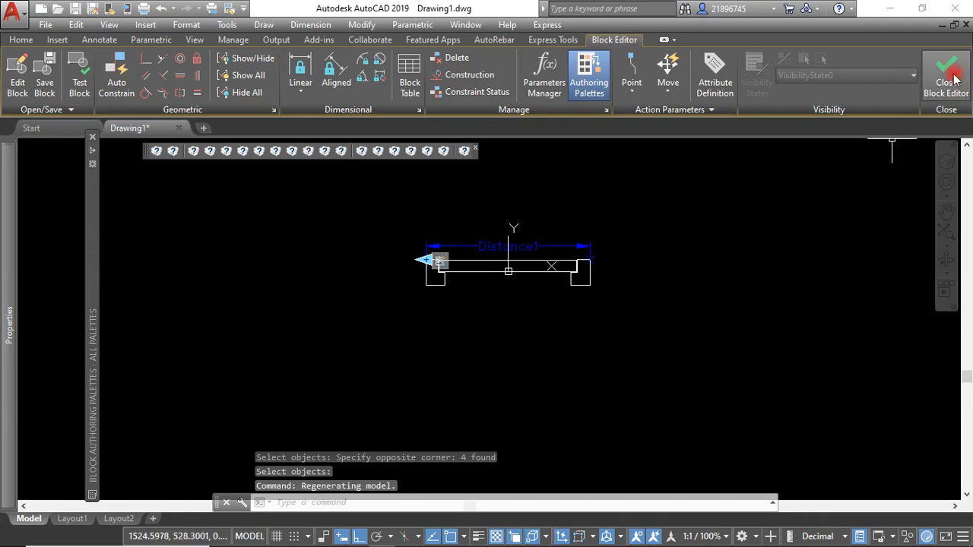
# Save the block definition and stretch the Door to the wall opening, Distance1 reading 512.695.
pyautogui.click(946, 68)
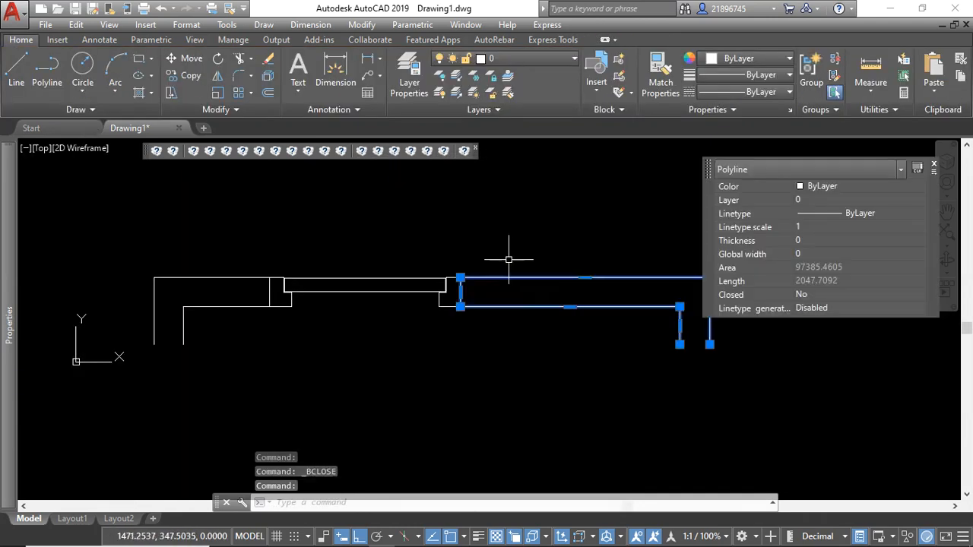
pyautogui.press('Escape')
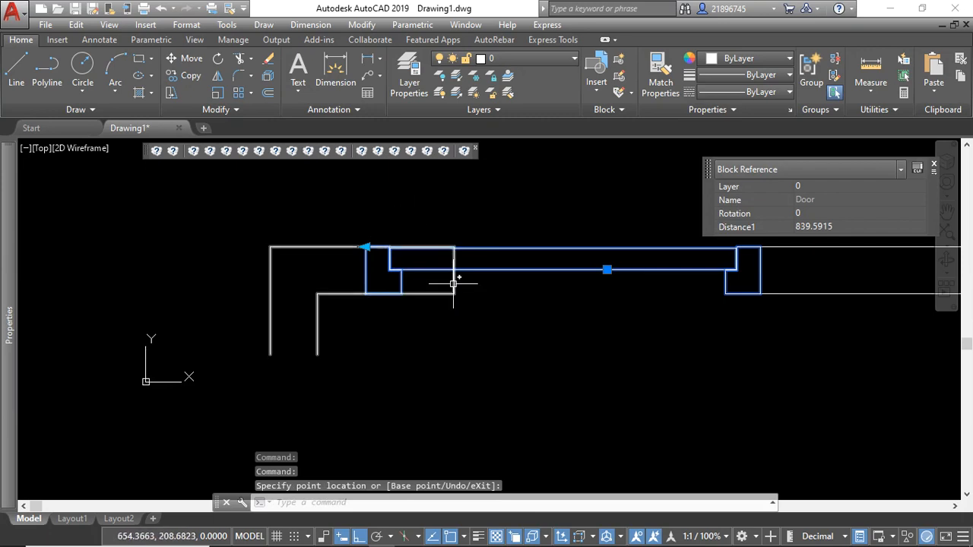
pyautogui.click(454, 270)
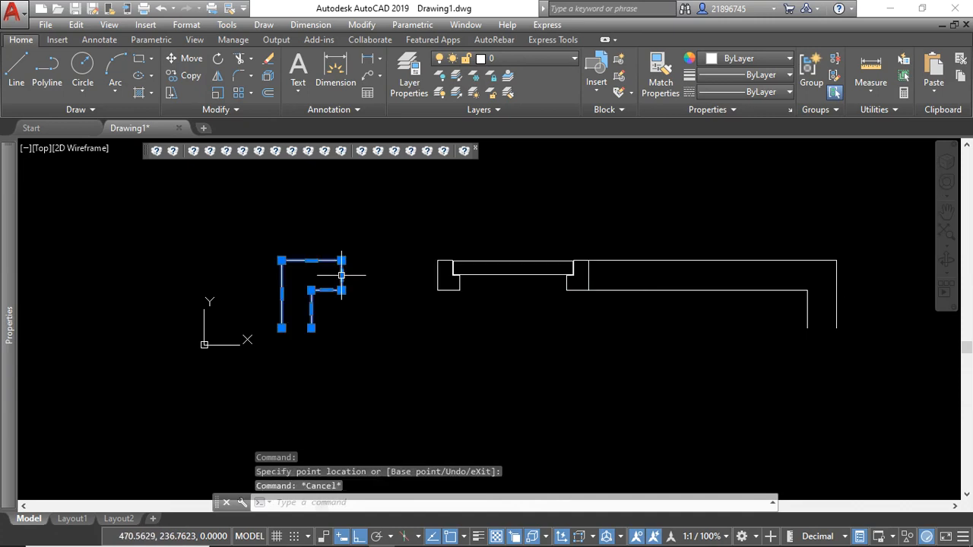
pyautogui.moveTo(342, 275); pyautogui.dragTo(437, 275)
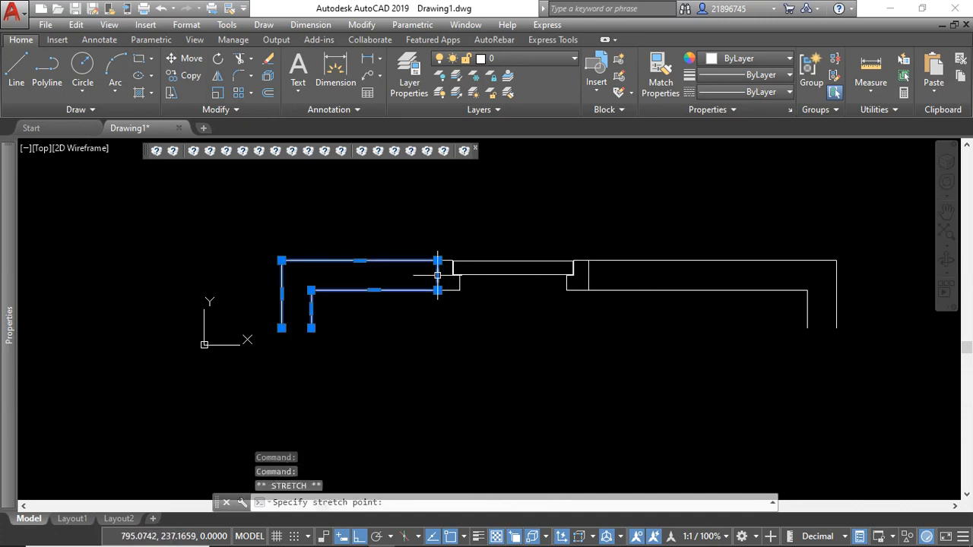
pyautogui.press('Escape')
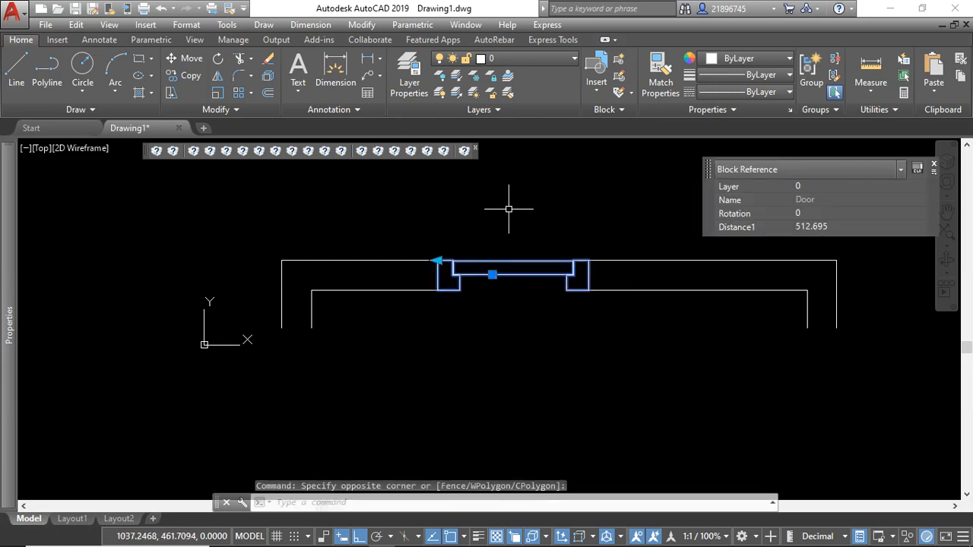
# Reopen the Door block for editing and place a rotation parameter pivoting at the leaf's end.
pyautogui.rightClick(509, 209)
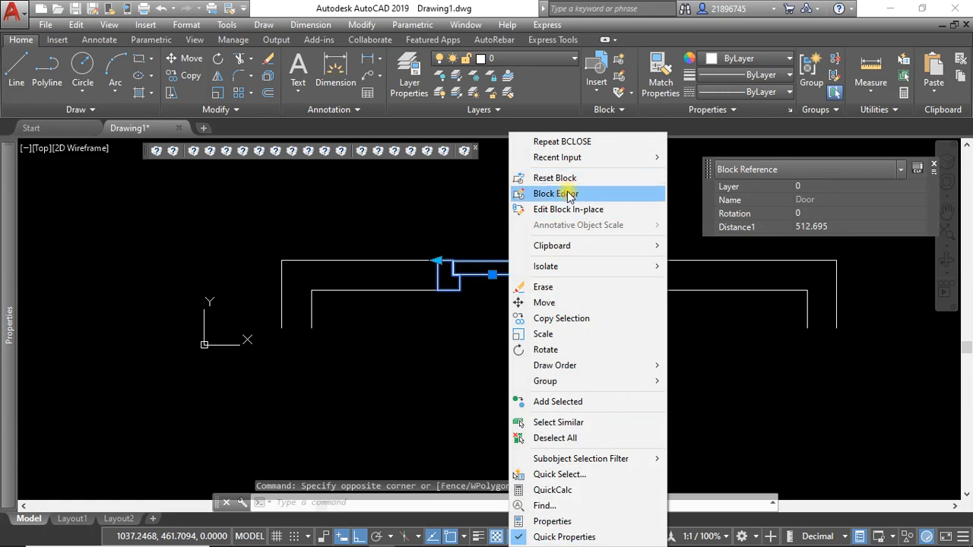
pyautogui.click(555, 194)
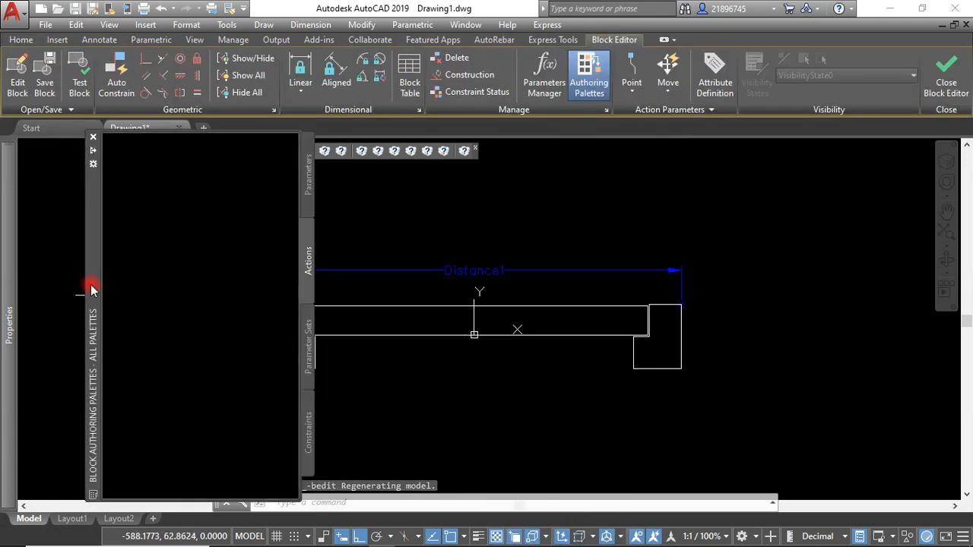
pyautogui.click(308, 179)
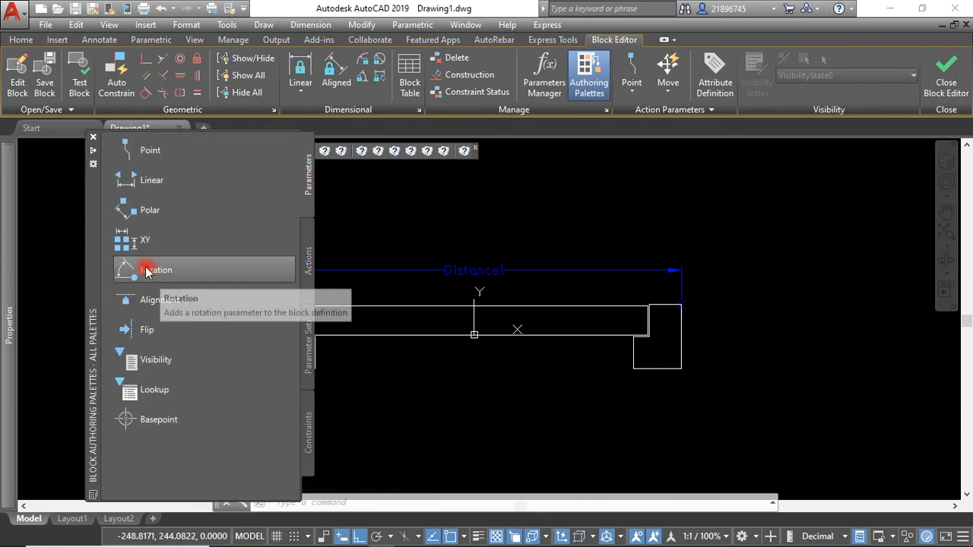
pyautogui.click(157, 270)
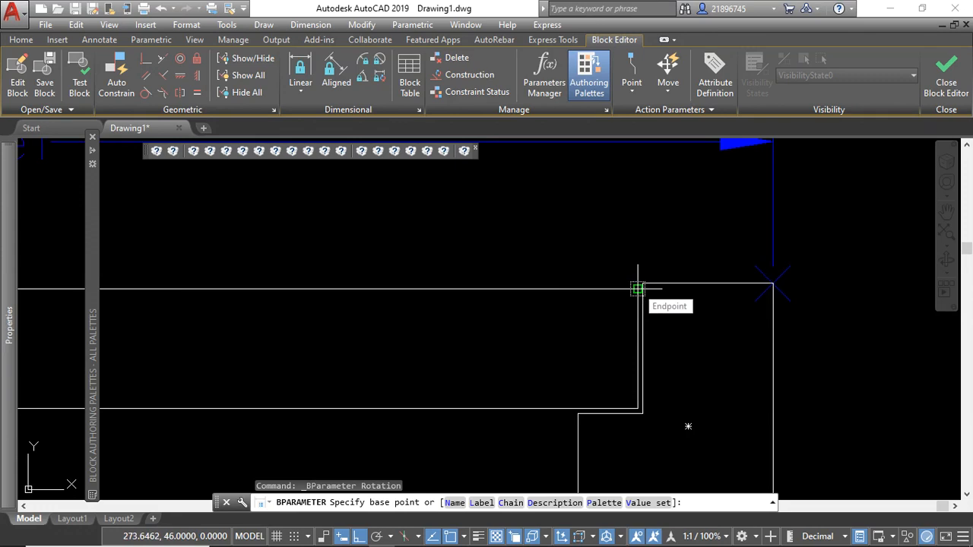
pyautogui.click(638, 288)
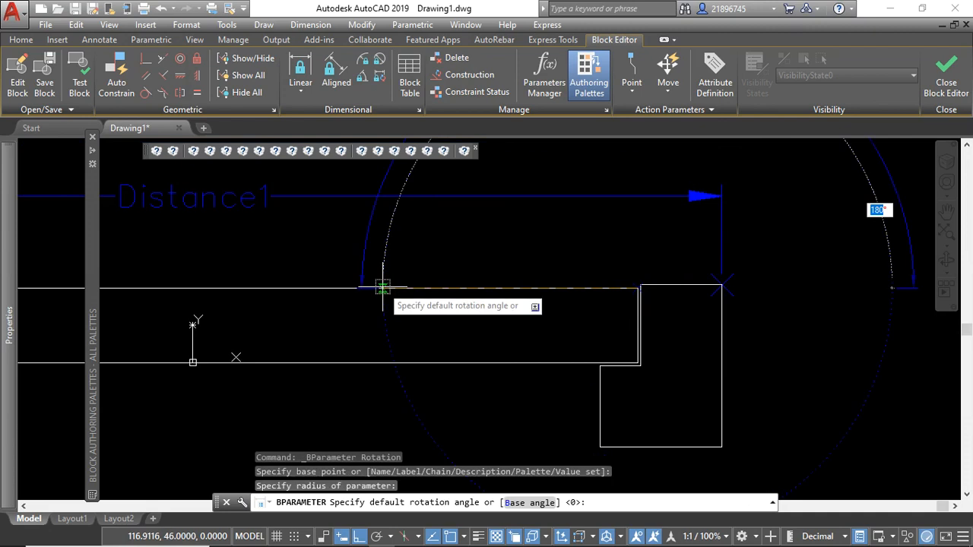
pyautogui.moveTo(409, 290)
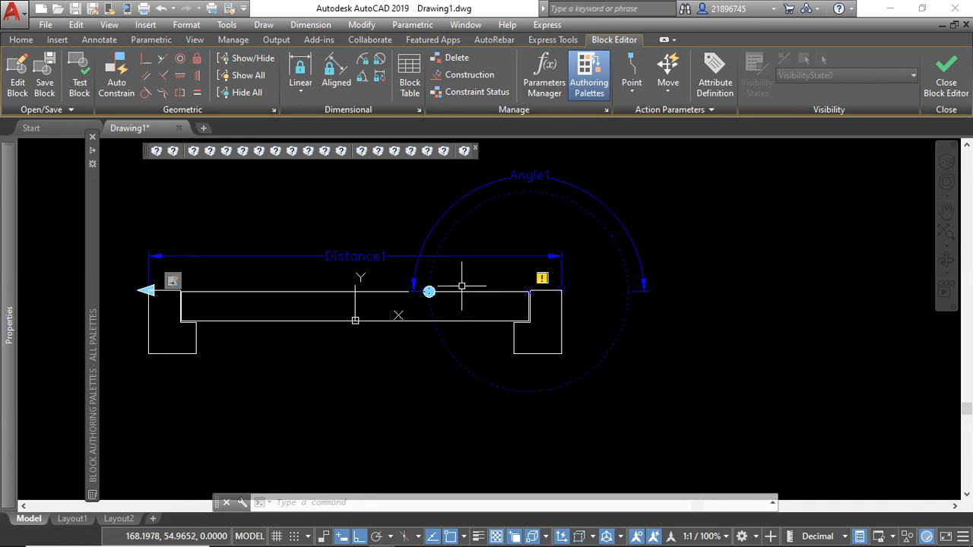
pyautogui.moveTo(644, 245)
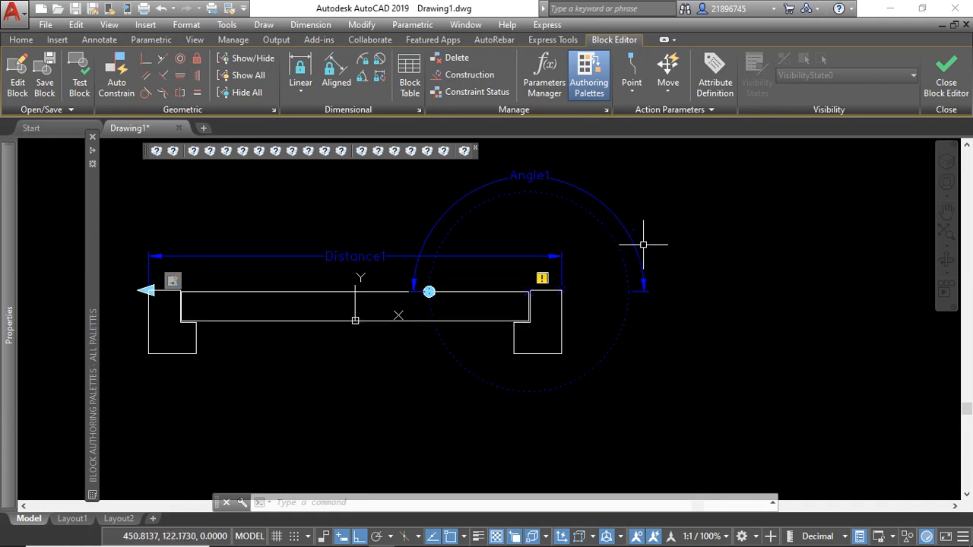
pyautogui.moveTo(446, 218)
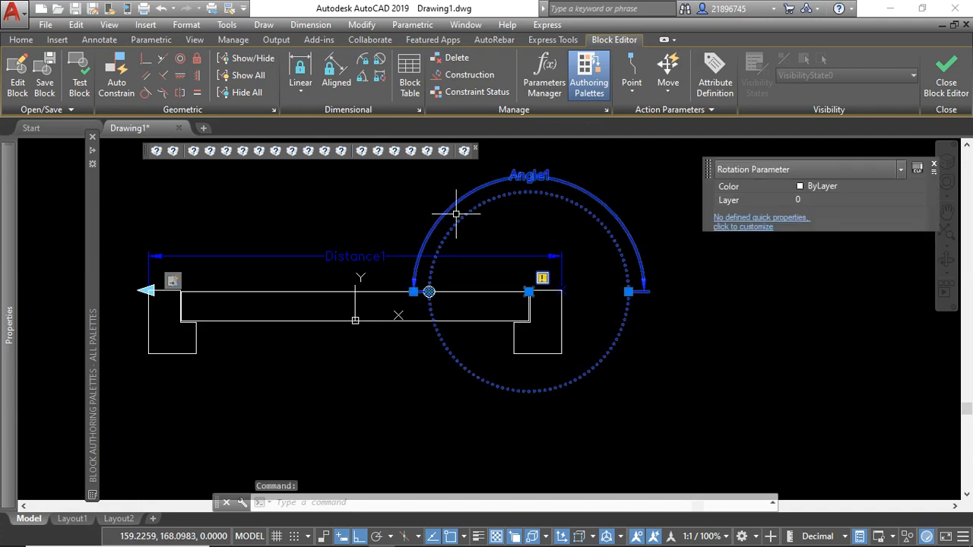
pyautogui.moveTo(81, 374)
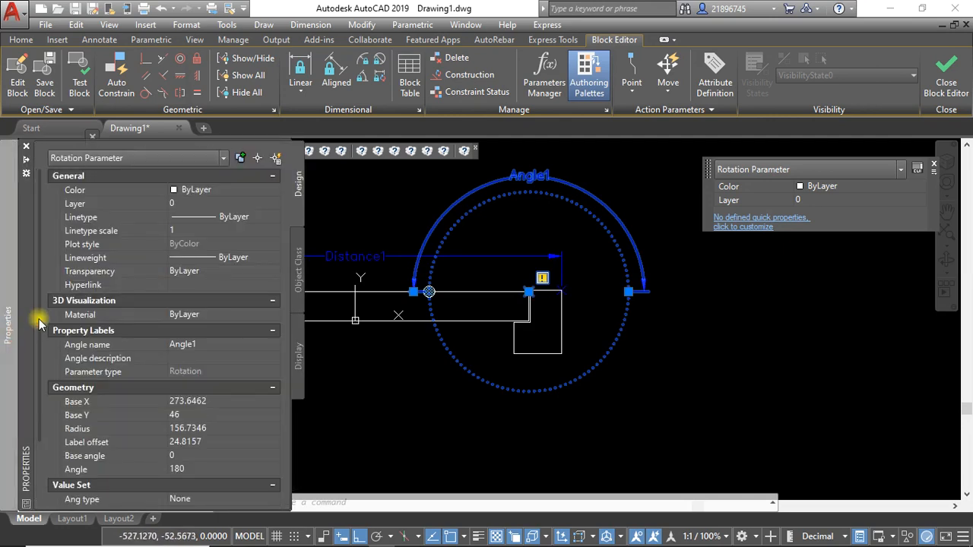
# Set the Angle1 Value Set maximum angle to 180 in Properties.
pyautogui.scroll(-3)
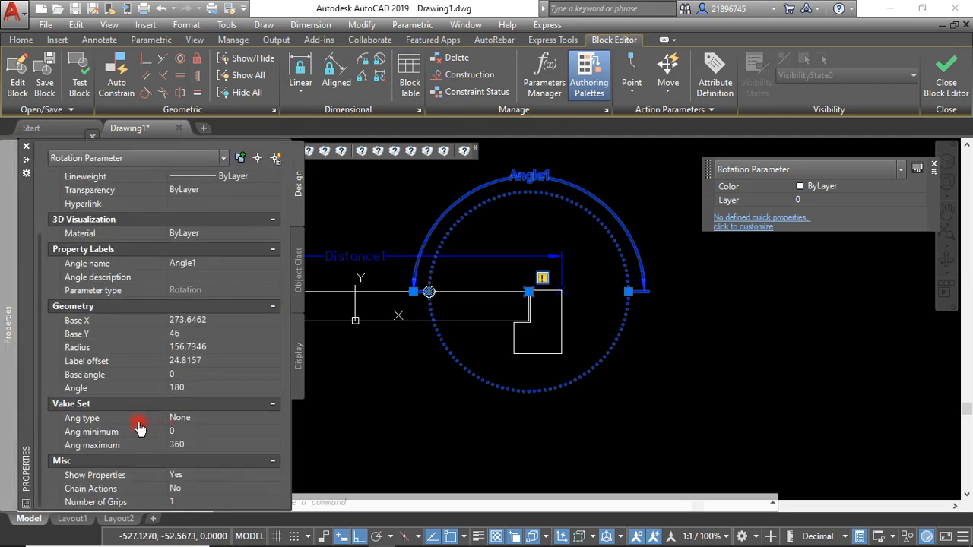
pyautogui.click(221, 445)
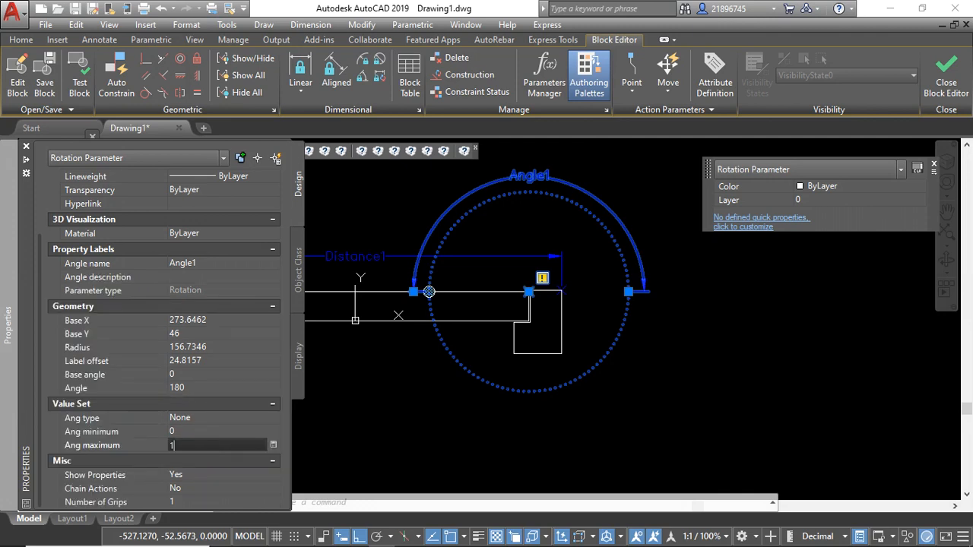
pyautogui.write('180')
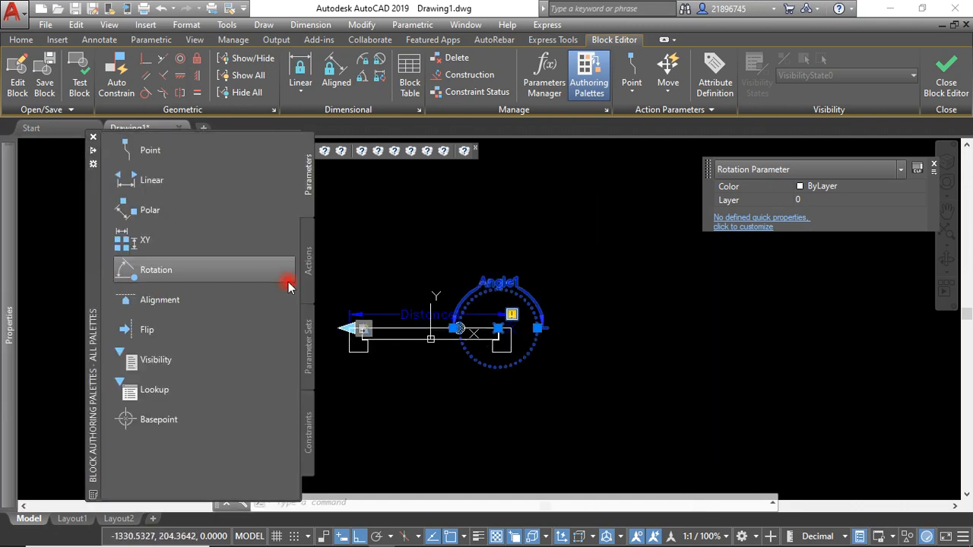
# Add a rotate action driven by Angle1, selecting the door leaf as its object.
pyautogui.click(308, 261)
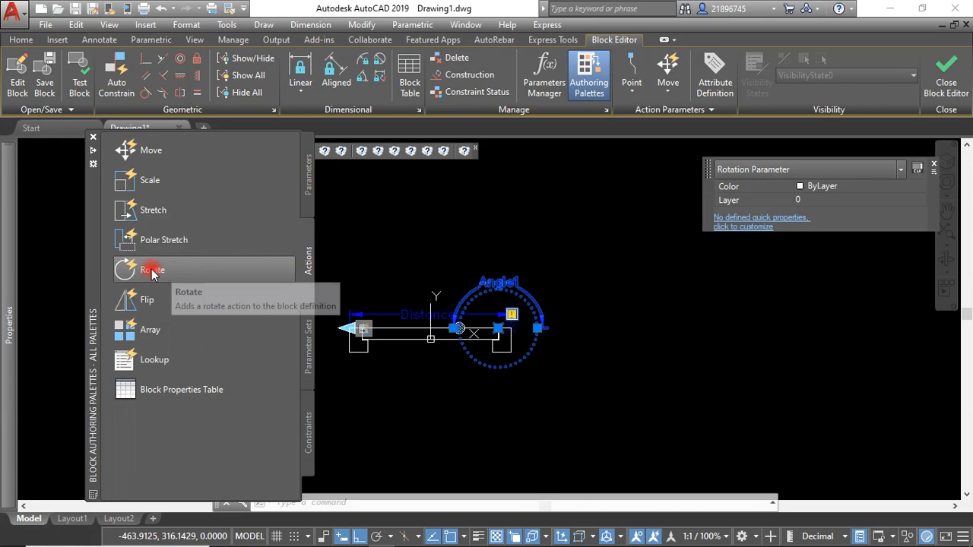
pyautogui.click(152, 269)
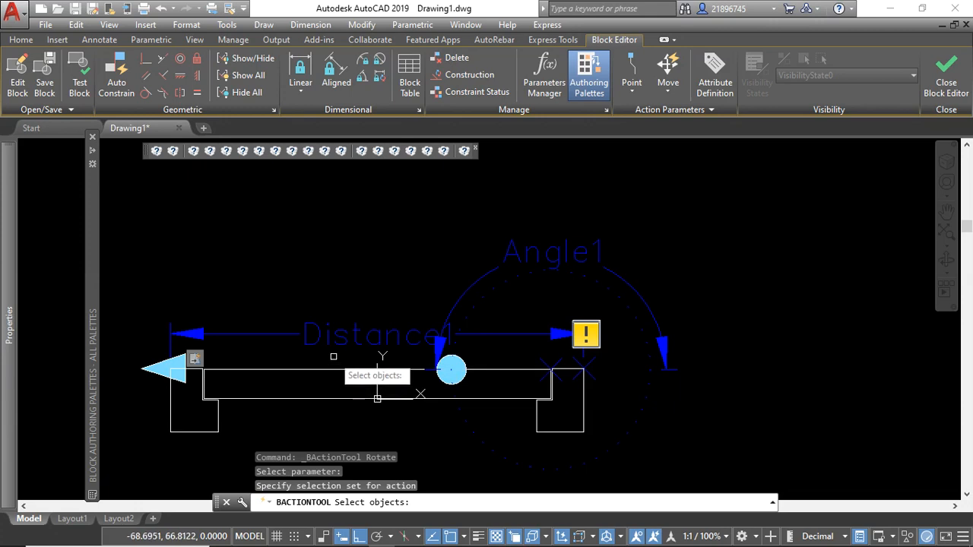
pyautogui.click(376, 384)
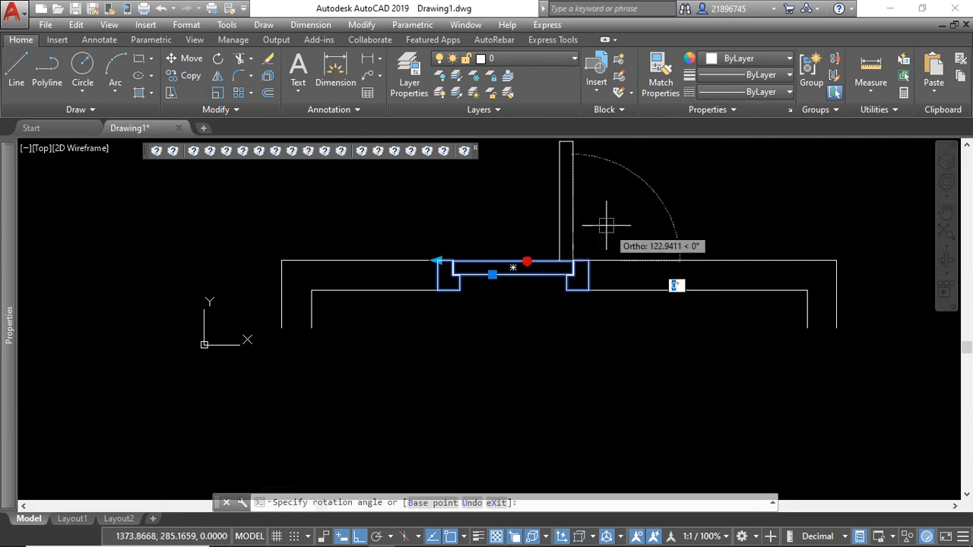
# Swing the door leaf open 90° using the block's rotation grip.
pyautogui.click(586, 254)
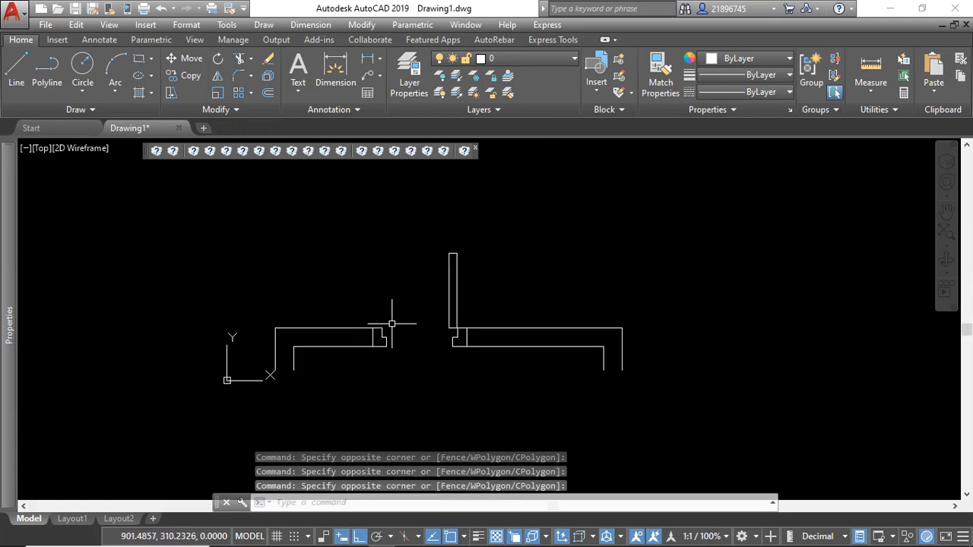
pyautogui.moveTo(506, 306)
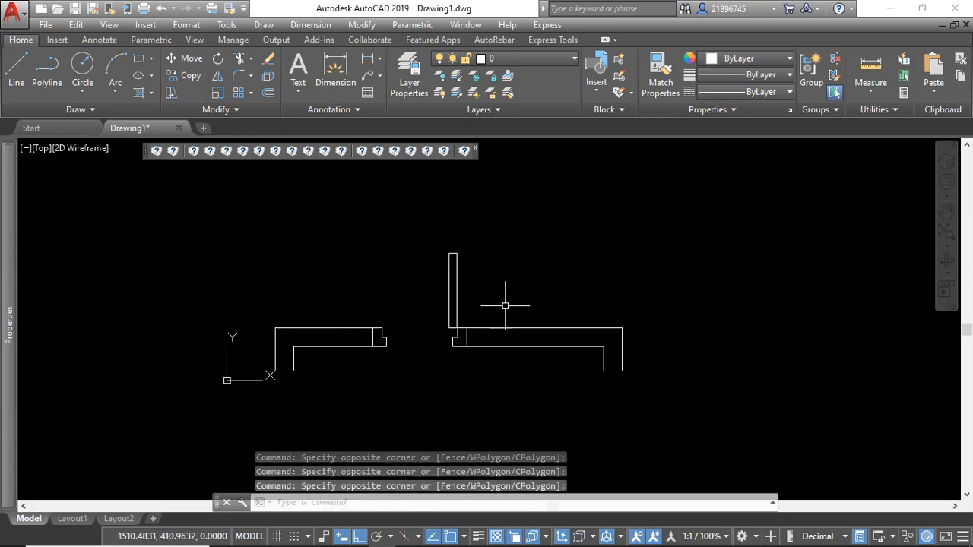
pyautogui.moveTo(467, 295)
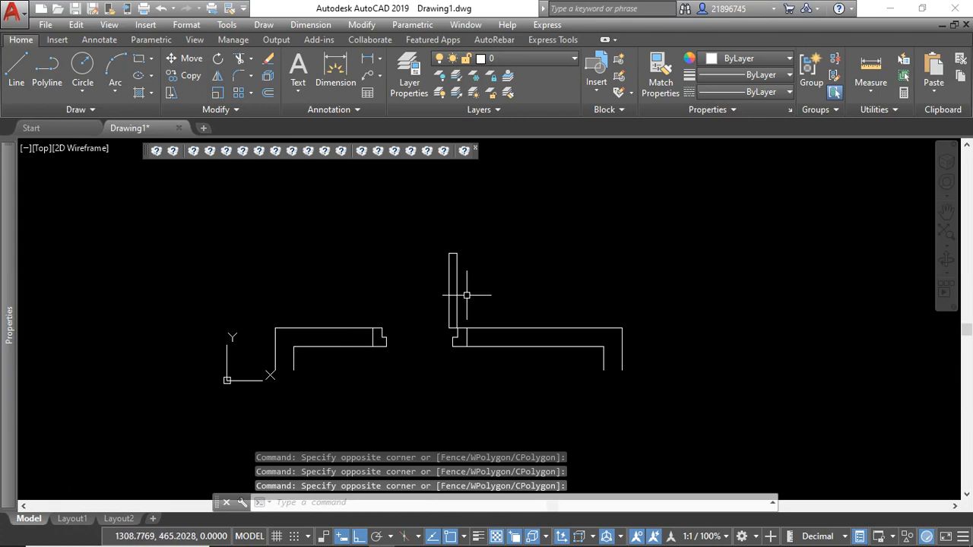